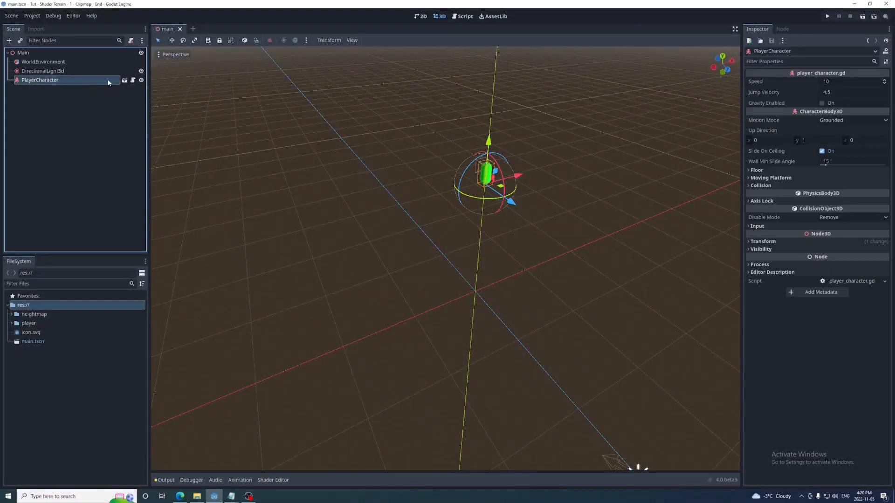
# Step: Disable Gravity Enabled on the PlayerCharacter scene's root node
pyautogui.doubleClick(40, 80)
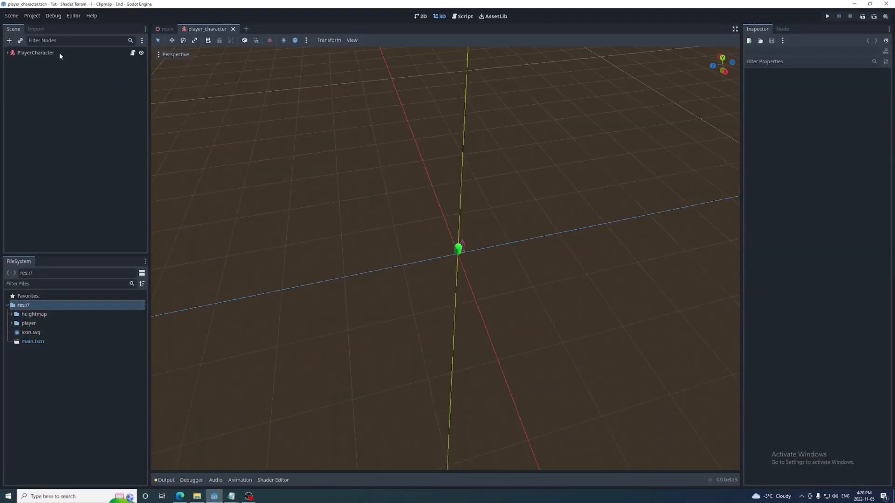
pyautogui.click(35, 53)
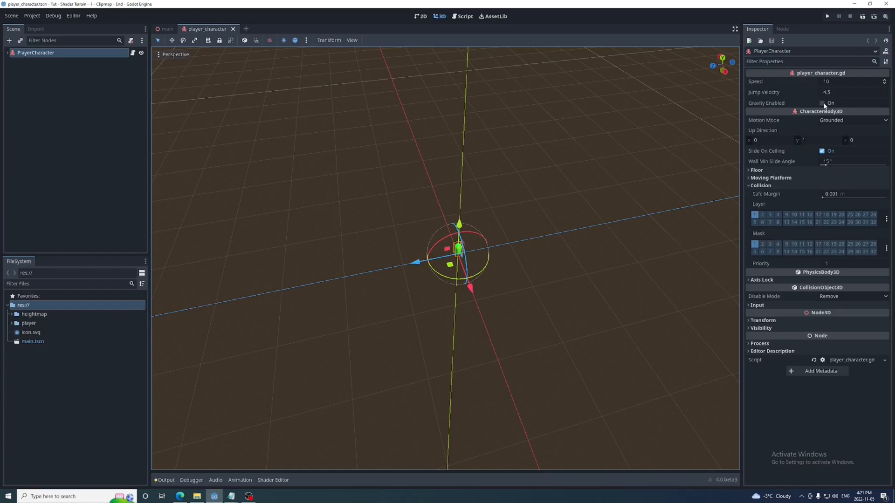
pyautogui.click(822, 103)
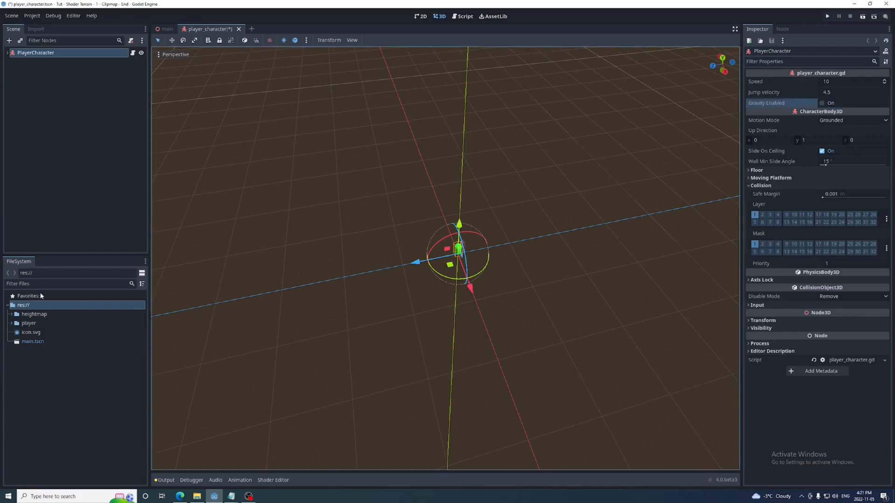
# Step: Add a MeshInstance3D with a PlaneMesh to Main and enter 32 in its mesh settings
pyautogui.click(10, 313)
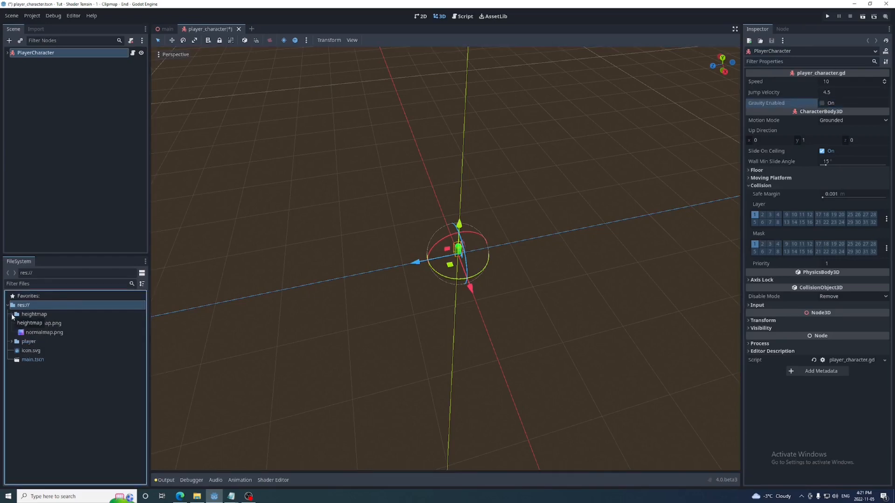
pyautogui.click(33, 313)
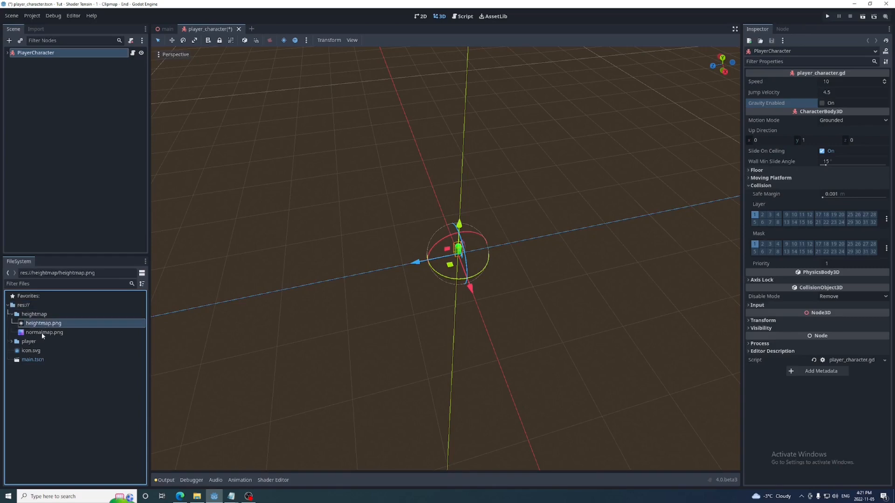
pyautogui.write('meshi')
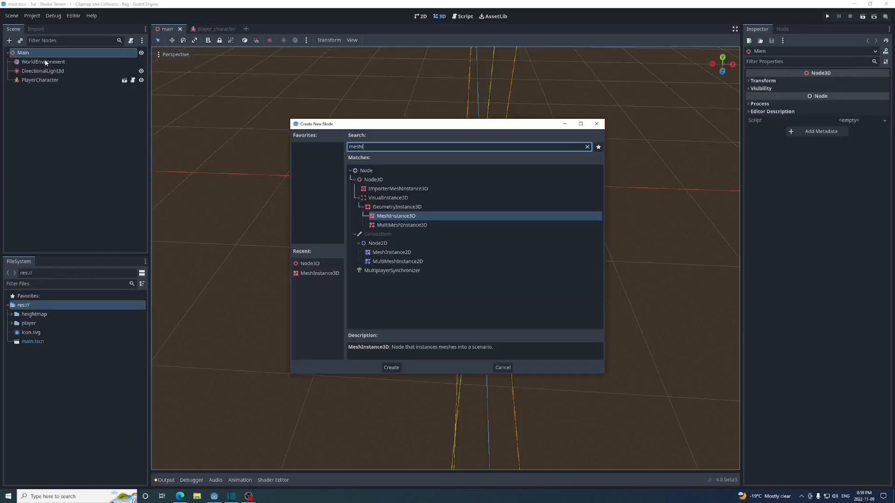
pyautogui.click(391, 366)
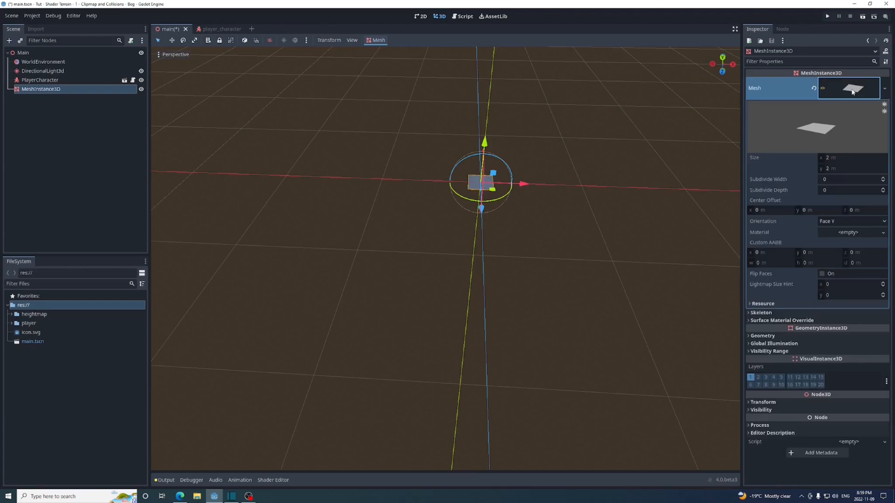
pyautogui.write('32')
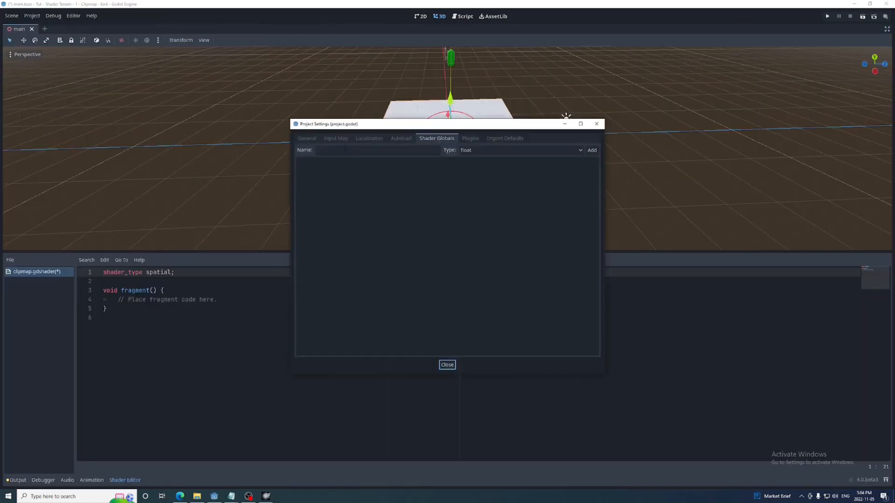
# Step: Add a 'heightmap' sampler2D shader global set to heightmap.png, then close Project Settings
pyautogui.click(520, 150)
pyautogui.write('normal')
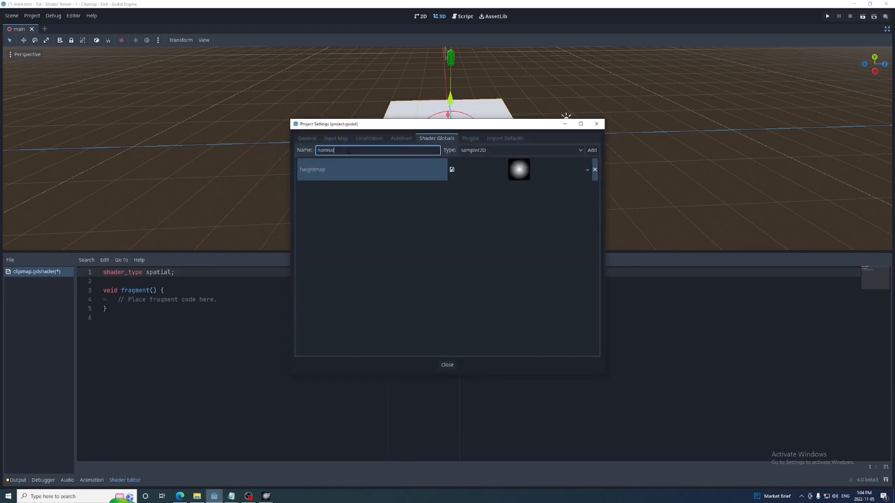
pyautogui.click(452, 170)
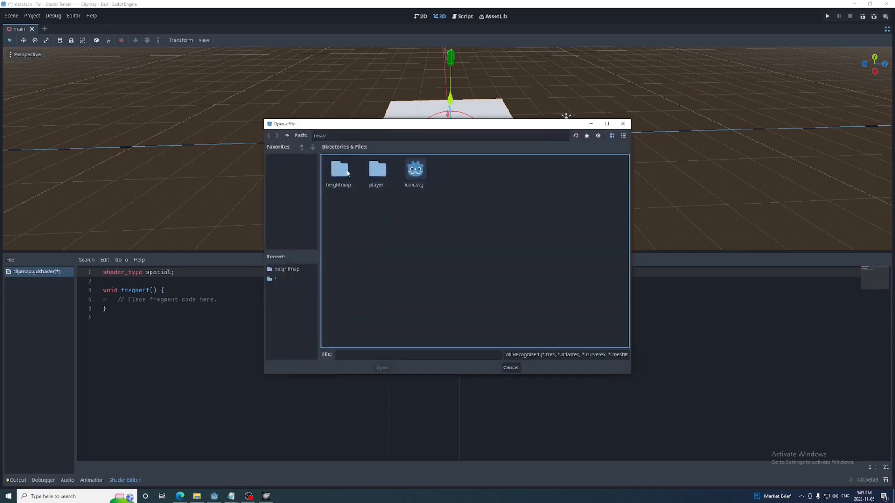
pyautogui.click(510, 367)
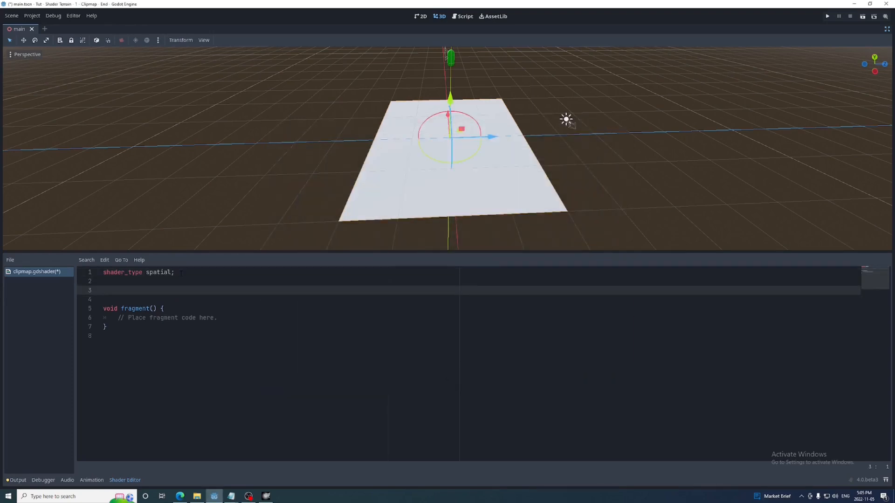
# Step: Declare the global heightmap uniform and texture_position varying, and set vertex height from texture(heightmap).r
pyautogui.write('global uniform sampler2D heightmap;')
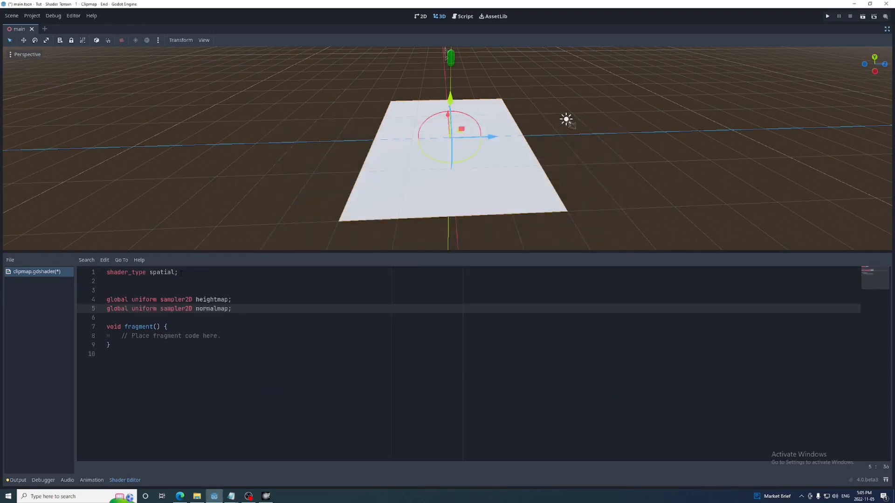
pyautogui.write('void vertex(){')
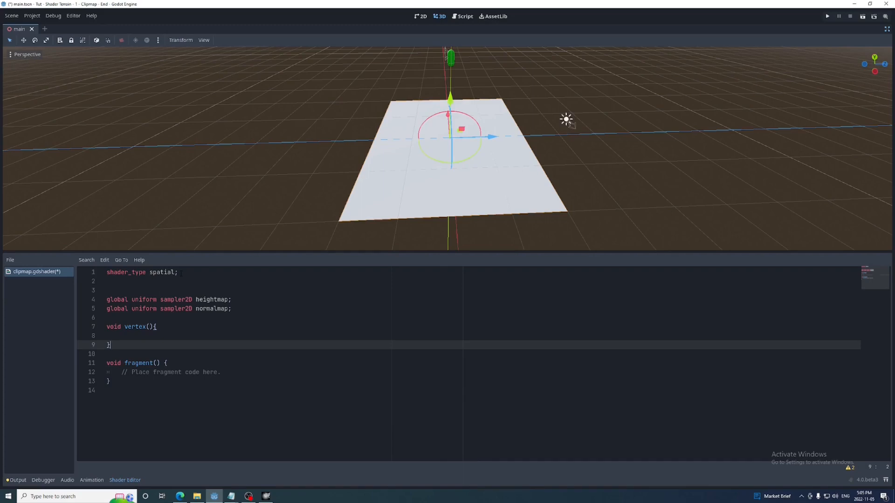
pyautogui.write('varying vec2 texture_position;')
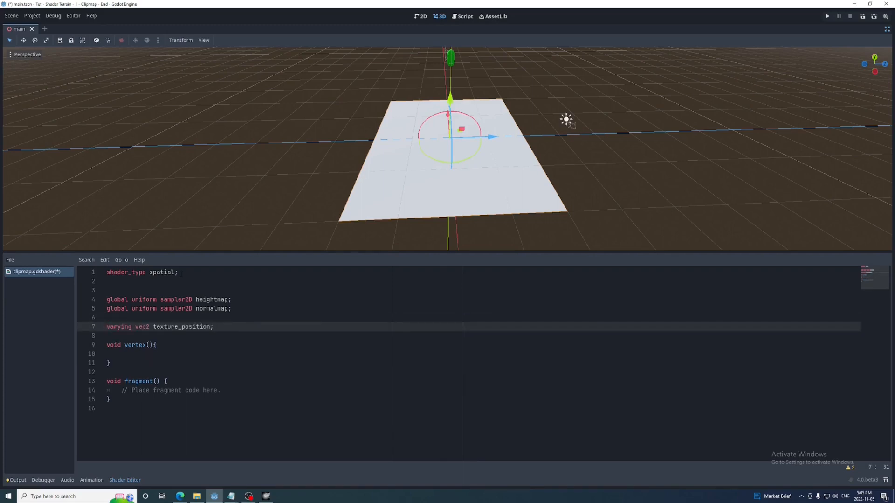
pyautogui.write('texture_position = VERTEX.xz;')
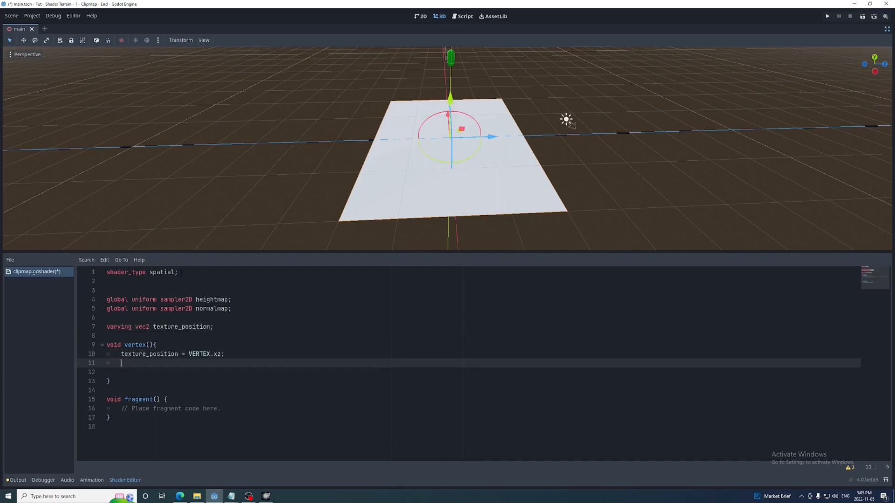
pyautogui.write('texture(heightmap,texture_position);')
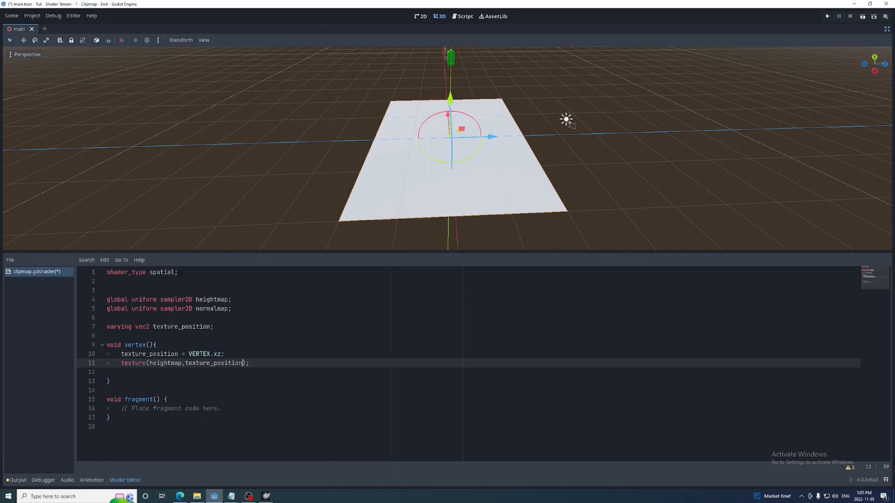
pyautogui.write('.r')
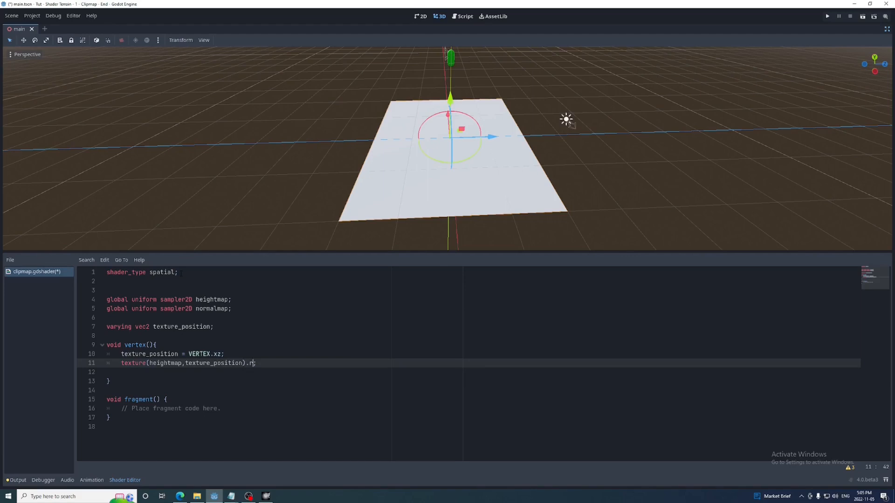
pyautogui.write('r')
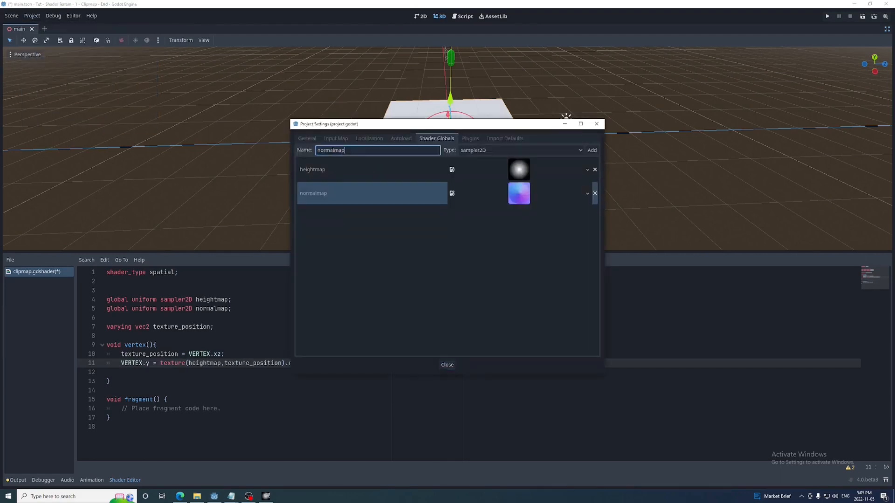
# Step: Add an 'amplitude' shader global, set NORMAL_MAP from the normalmap texture, and save
pyautogui.write('amplitude')
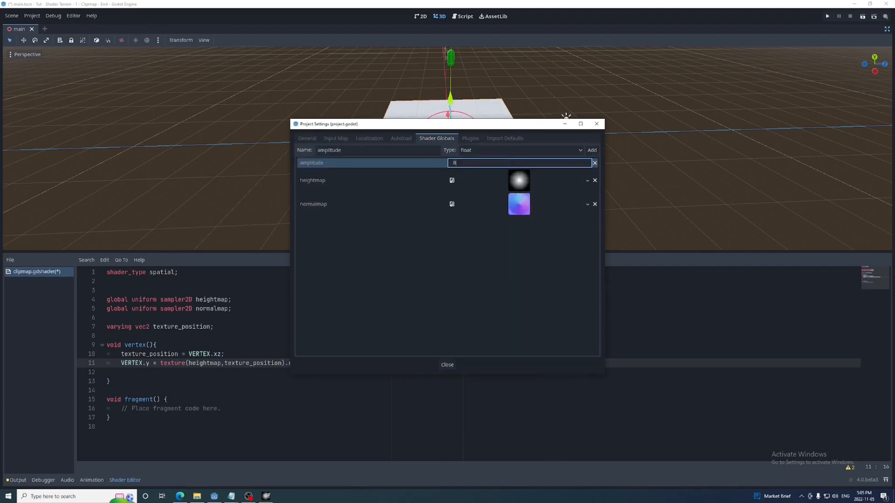
pyautogui.click(447, 365)
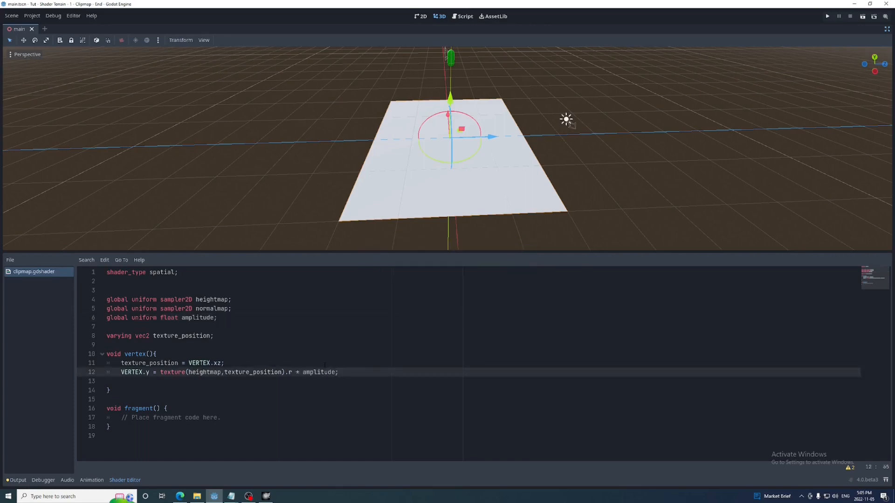
pyautogui.write('NORMAL_MAP = texture(normalmap,texture_position).rgb;')
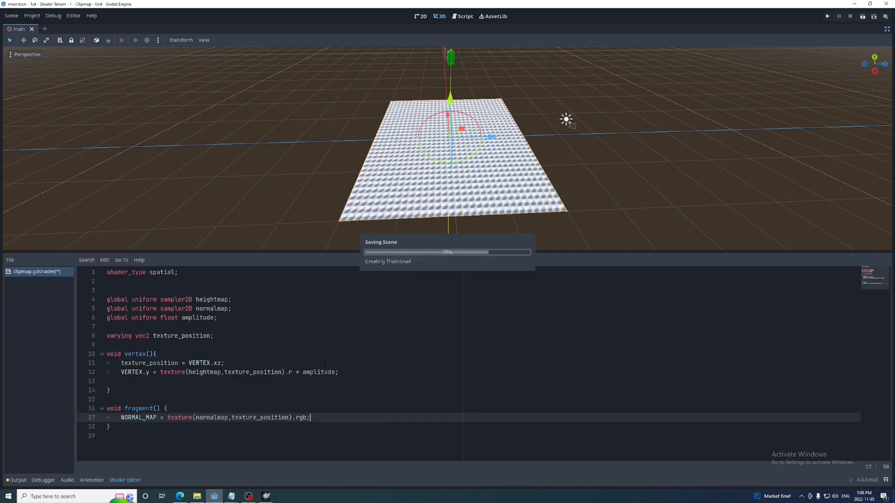
pyautogui.click(827, 15)
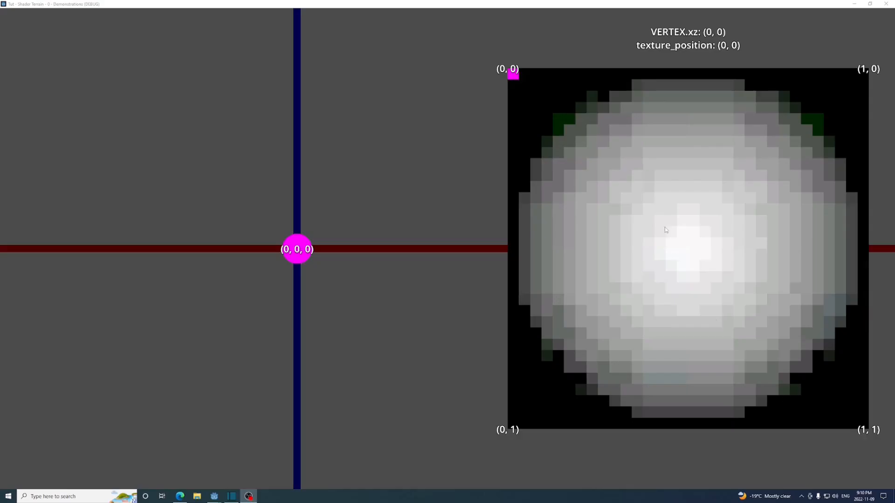
pyautogui.moveTo(878, 439)
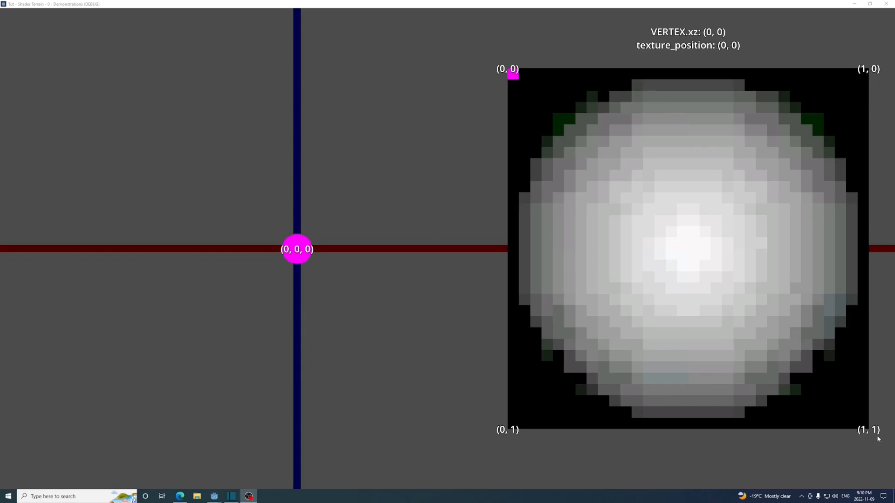
pyautogui.moveTo(543, 66)
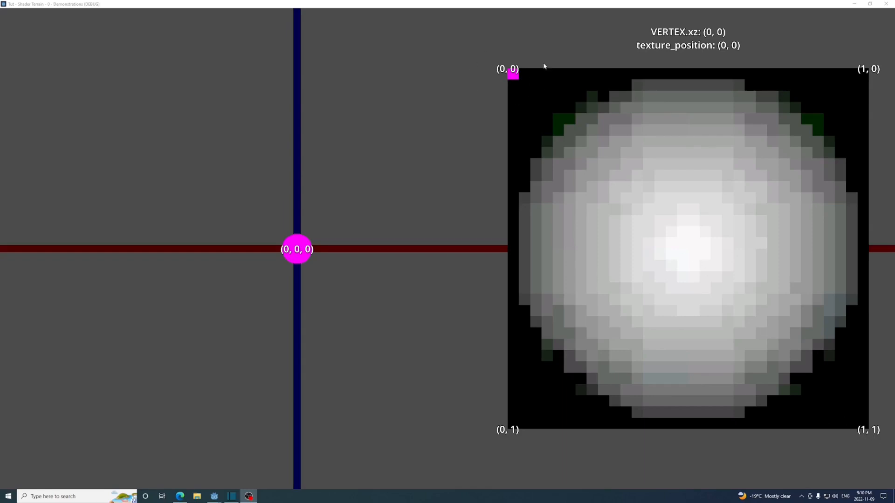
pyautogui.moveTo(880, 428)
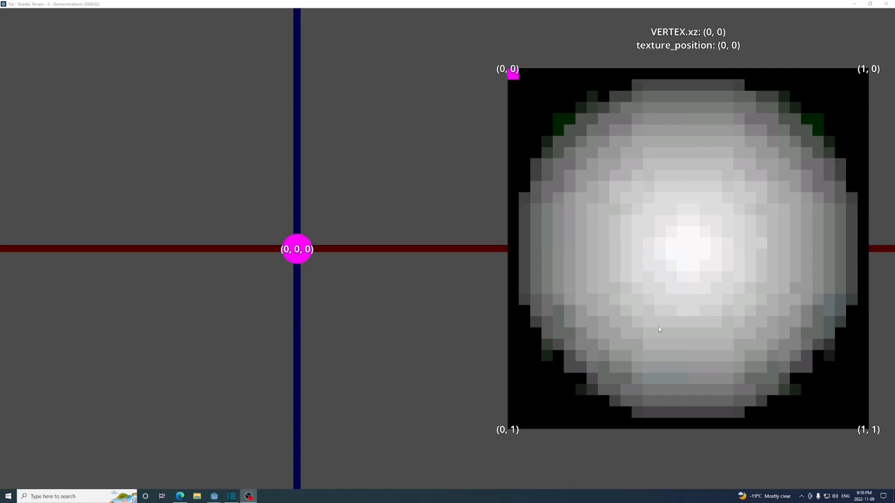
pyautogui.moveTo(300, 262)
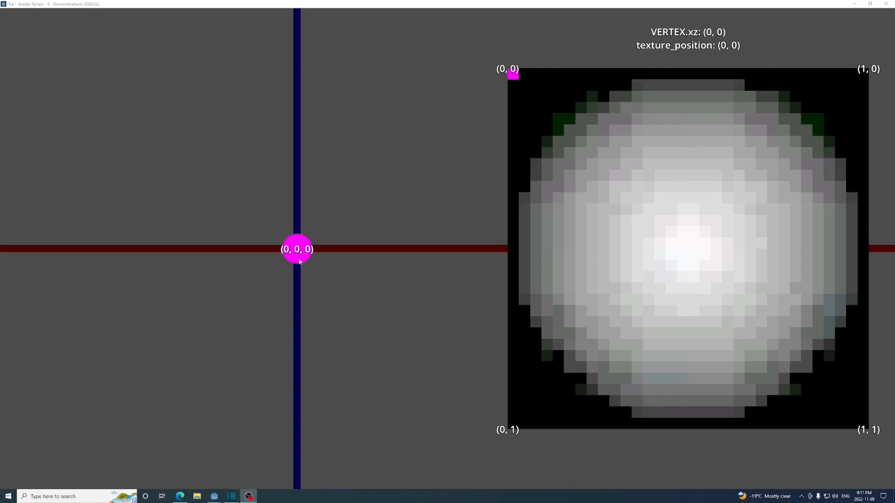
pyautogui.moveTo(596, 185)
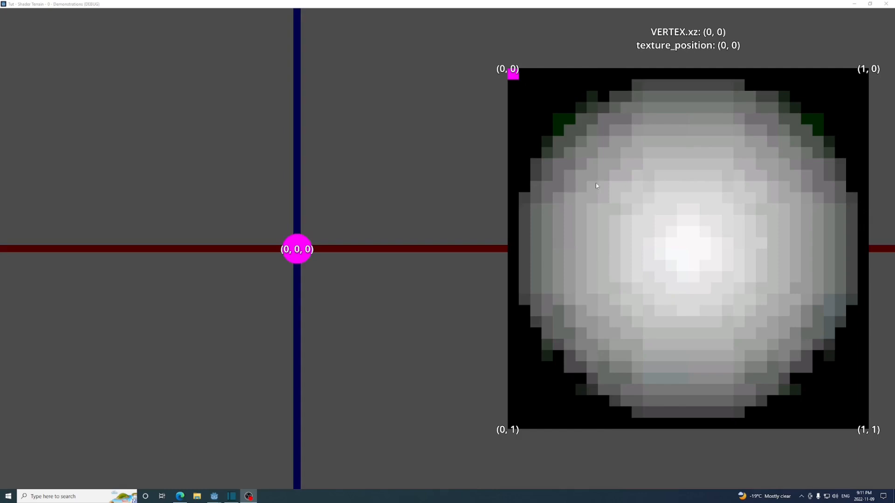
pyautogui.moveTo(508, 92)
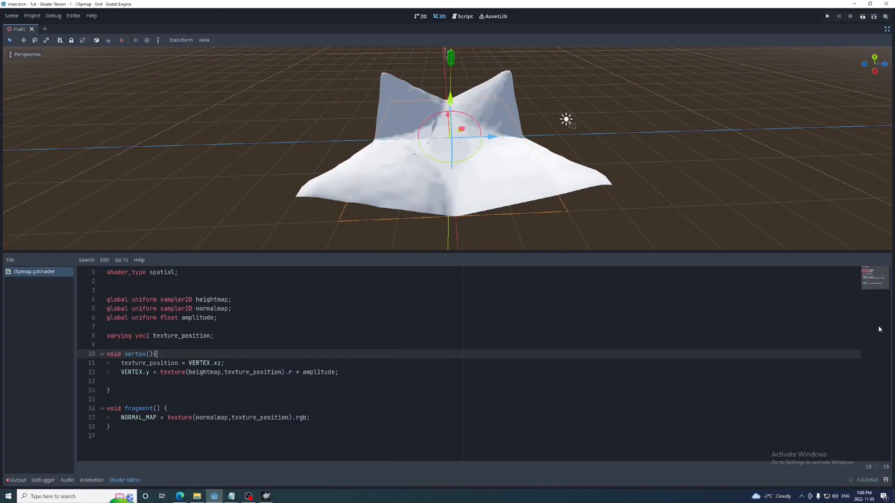
# Step: Divide texture_position by float(textureSize(heightmap,0).x) in clipmap.gdshader
pyautogui.write('textureSize();')
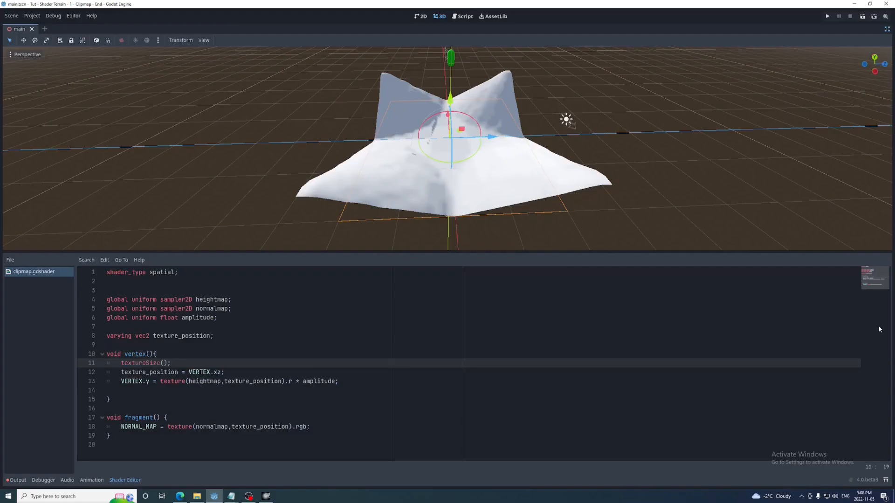
pyautogui.write('heightmap,0')
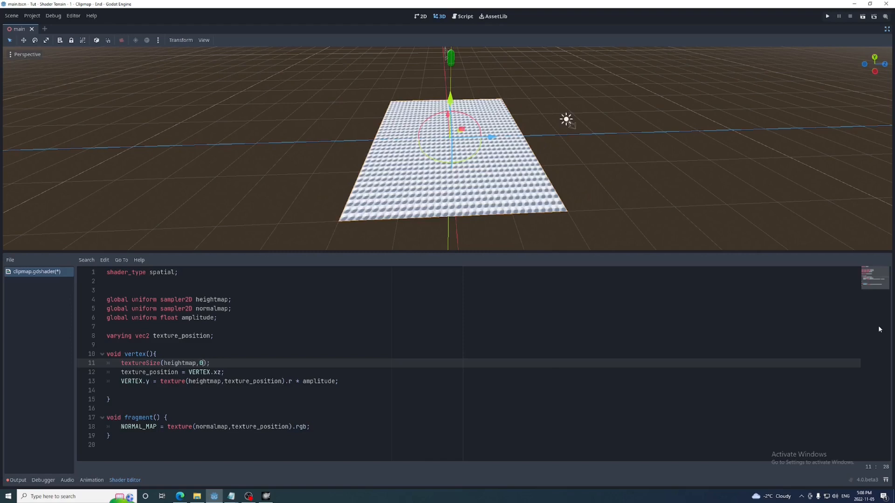
pyautogui.write('.xz/float(')
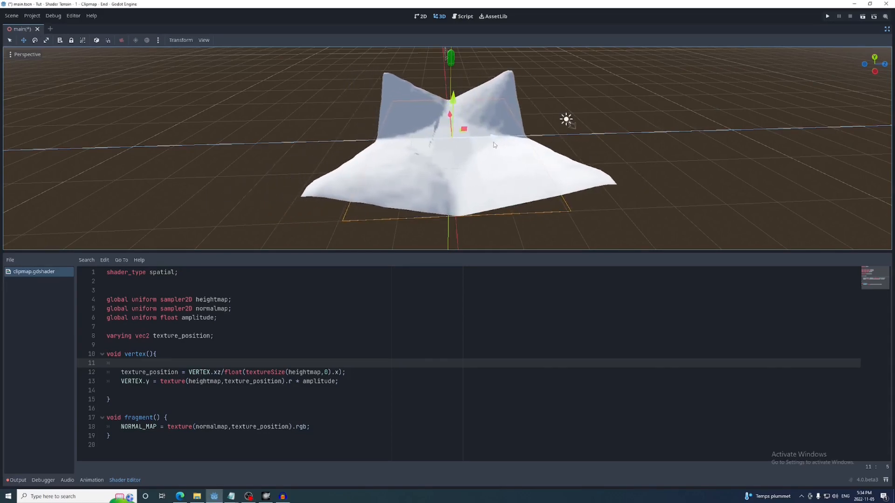
# Step: Compute world_vertex = VERTEX + MODEL_MATRIX[3].xyz and add render_mode world_vertex_coords
pyautogui.write('vec3 world_vertex;')
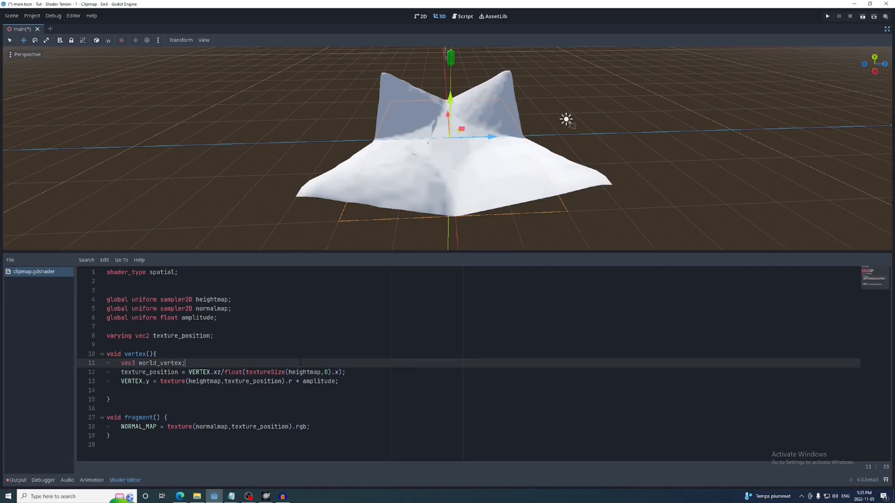
pyautogui.write('= VERTEX')
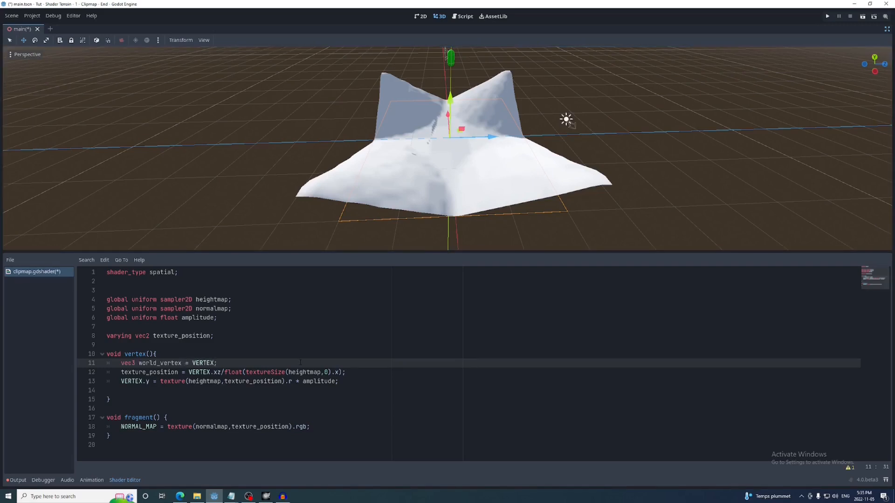
pyautogui.write('+ MODEL_MATRIX')
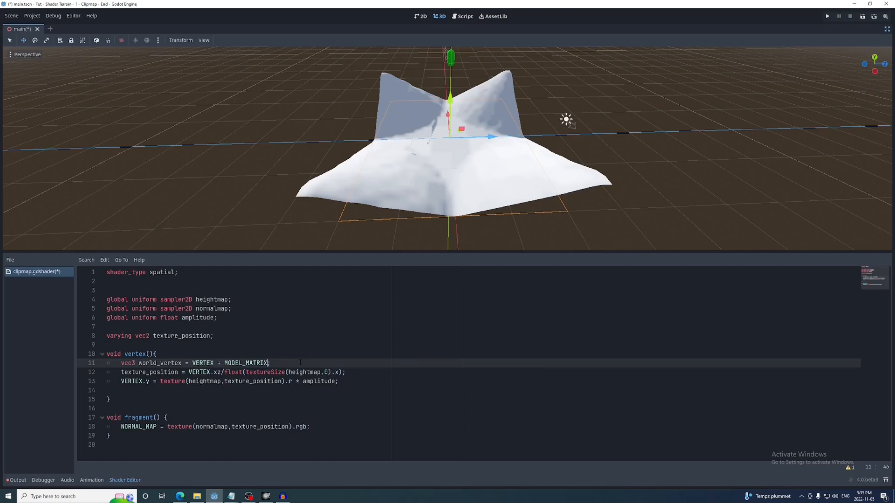
pyautogui.write('[3]')
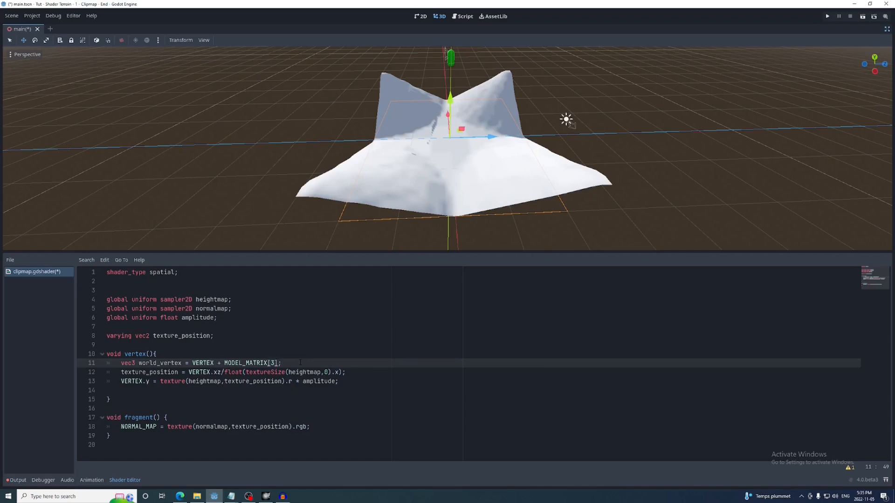
pyautogui.write('.xyz')
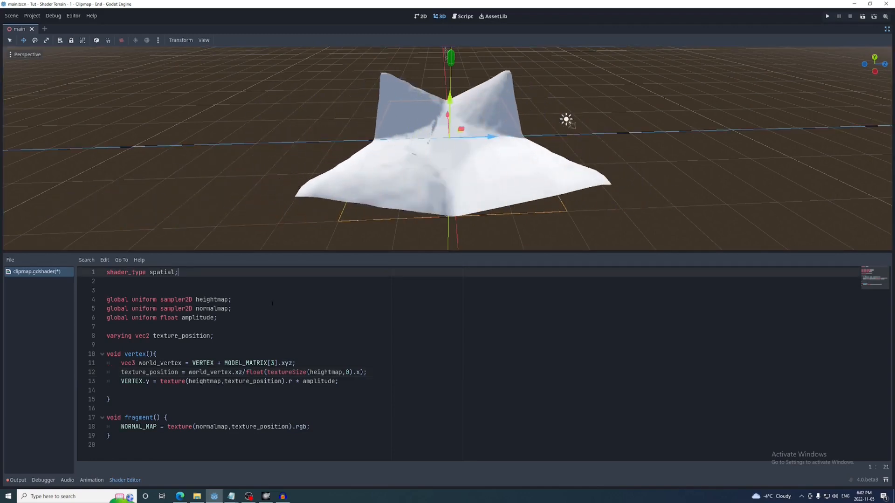
pyautogui.write('render_mode world_vertex_coords;')
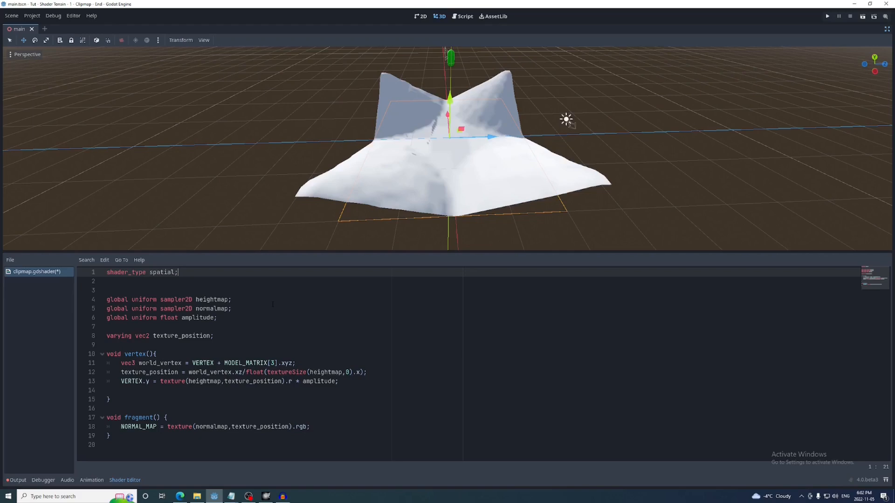
# Step: Save the Clipmap branch as clipmap.tscn
pyautogui.rightClick(23, 52)
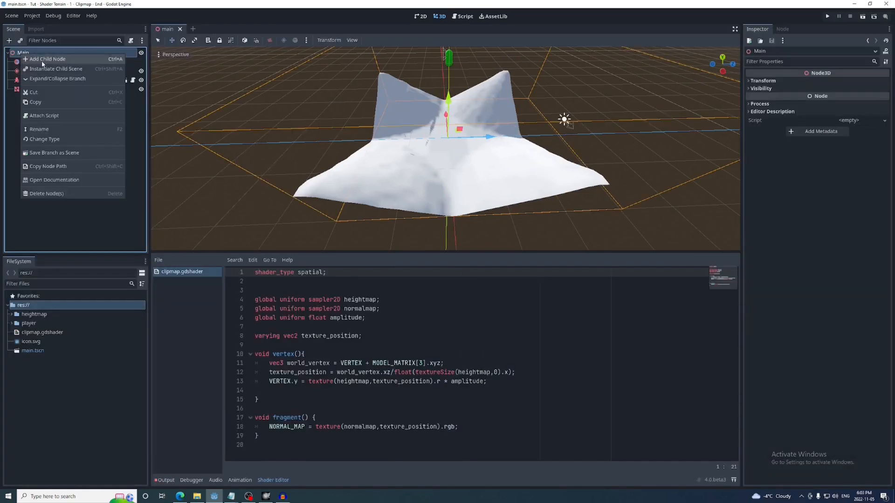
pyautogui.click(46, 59)
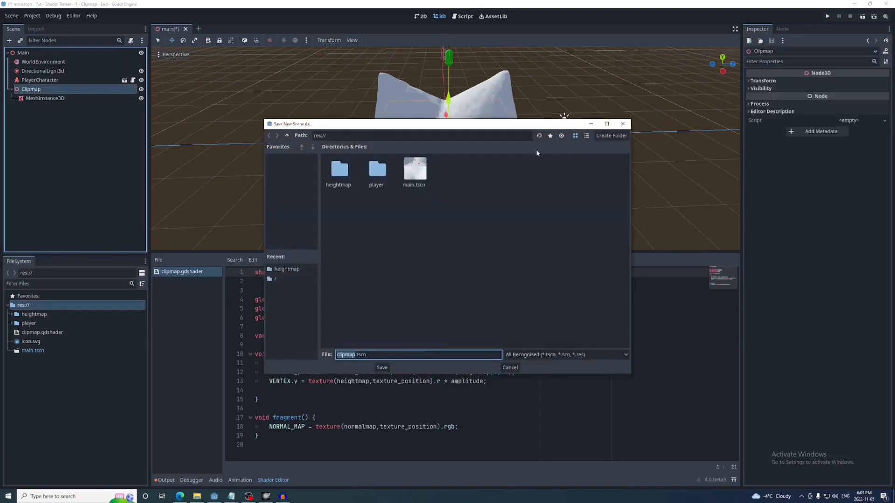
pyautogui.click(382, 367)
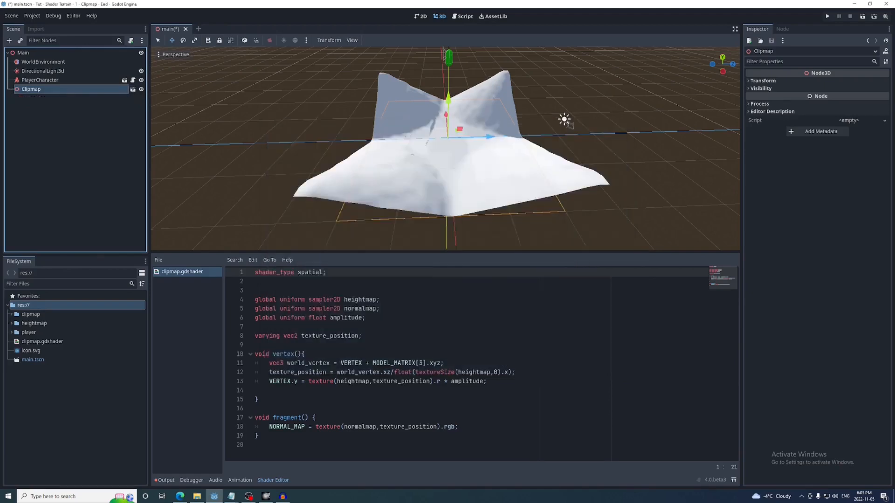
pyautogui.rightClick(31, 89)
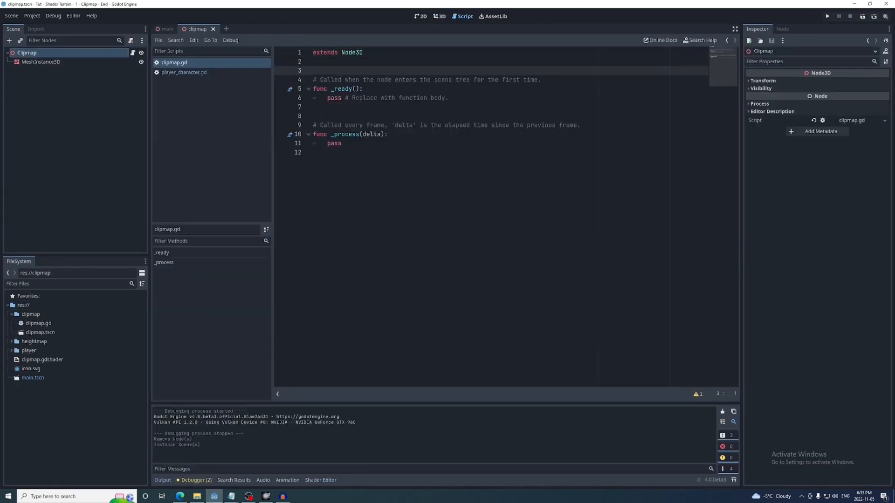
# Step: Export a player_character Node3D and set global_position to its rounded position every physics frame
pyautogui.write('@export var player_character:Node3D')
pyautogui.write('global_position = player_character.global_position')
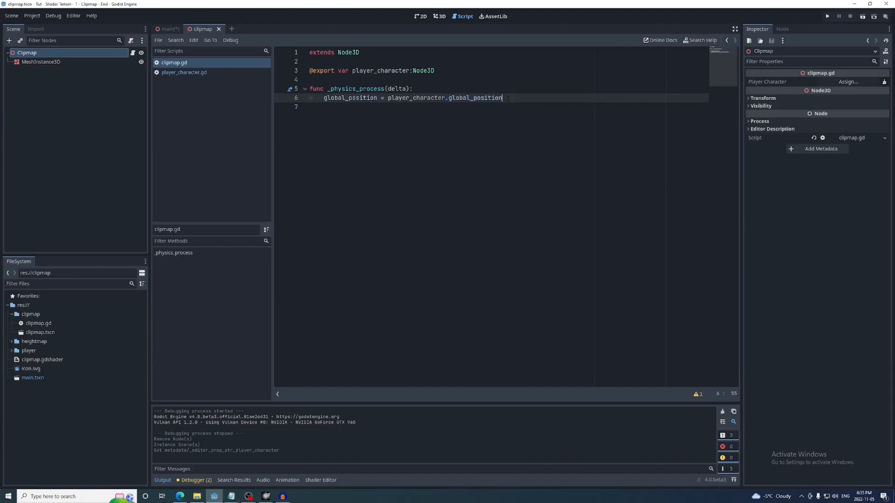
pyautogui.click(827, 16)
pyautogui.write(' * Vector3(1,0,1')
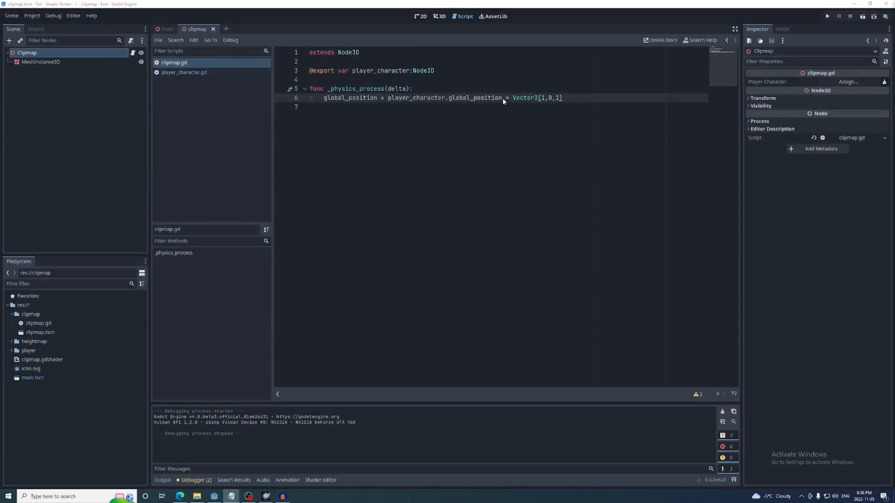
pyautogui.write('.round()')
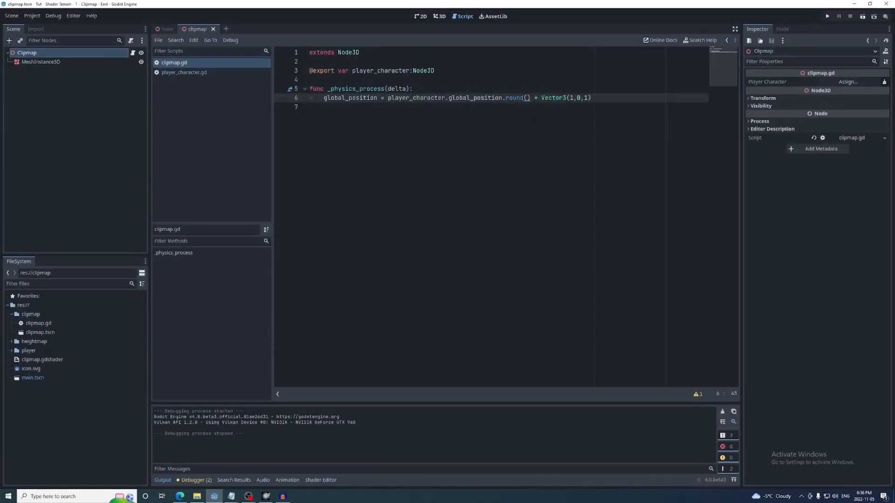
pyautogui.click(827, 15)
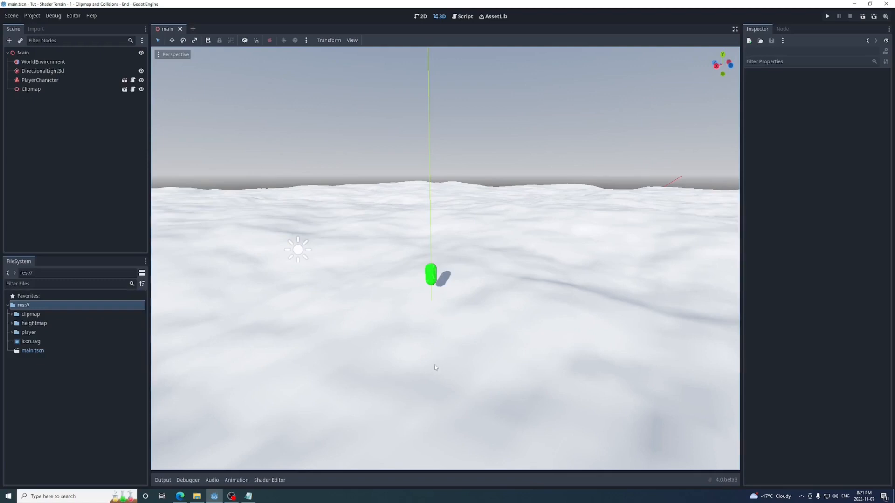
# Step: Create a Heightmap.gd script in the heightmap folder
pyautogui.rightClick(33, 324)
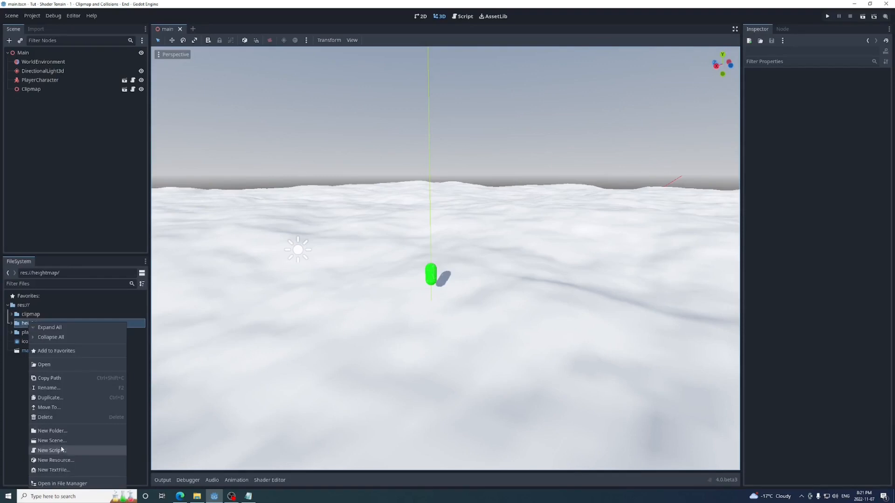
pyautogui.click(50, 451)
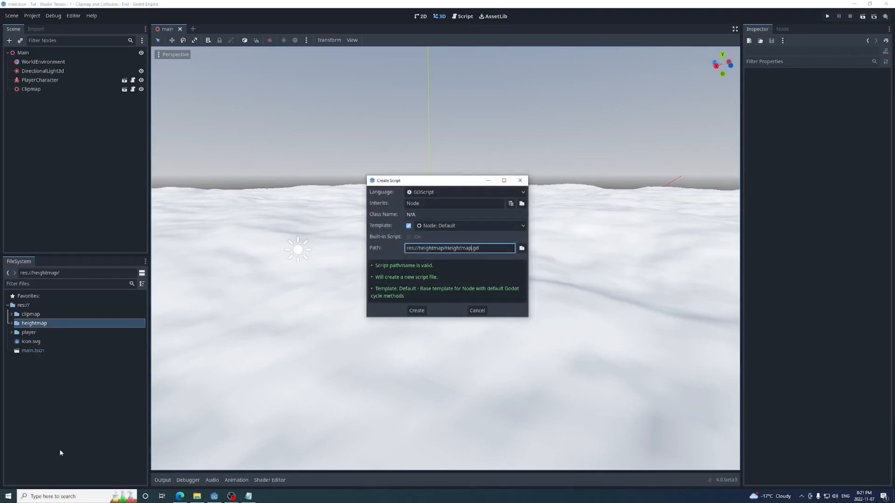
pyautogui.click(417, 311)
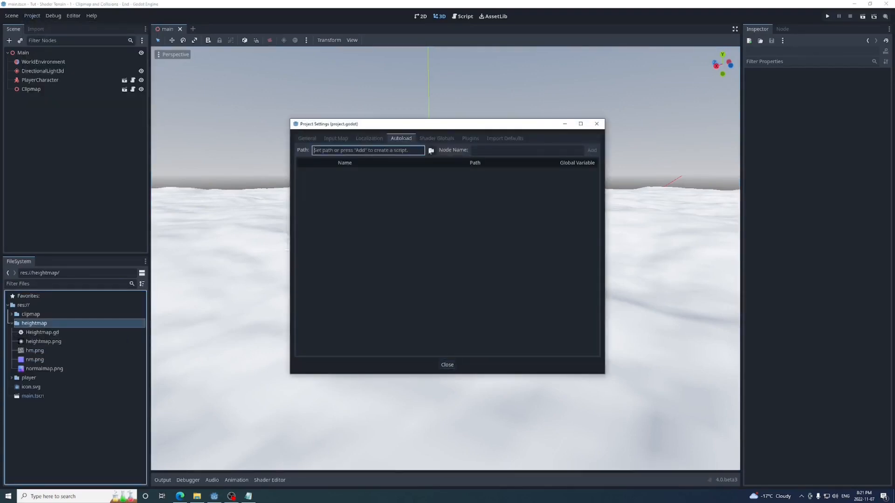
pyautogui.click(592, 150)
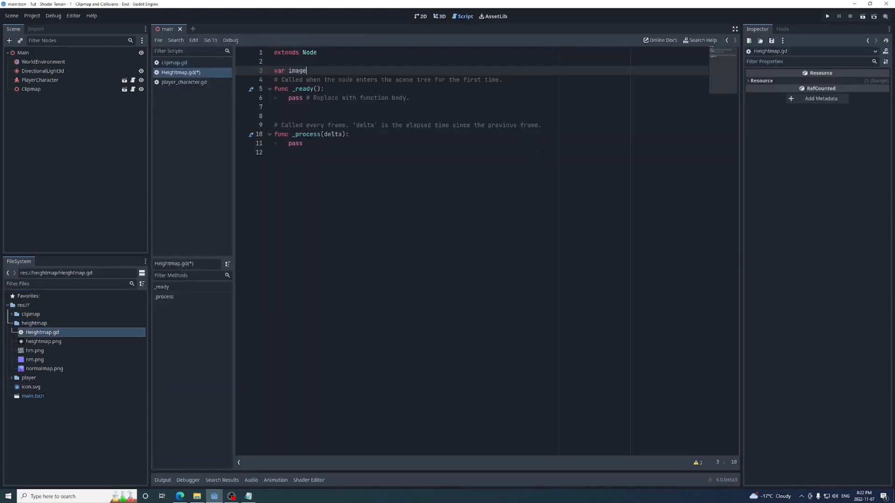
# Step: Declare image and amplitude variables loaded from the heightmap and amplitude shader globals
pyautogui.write(':Image')
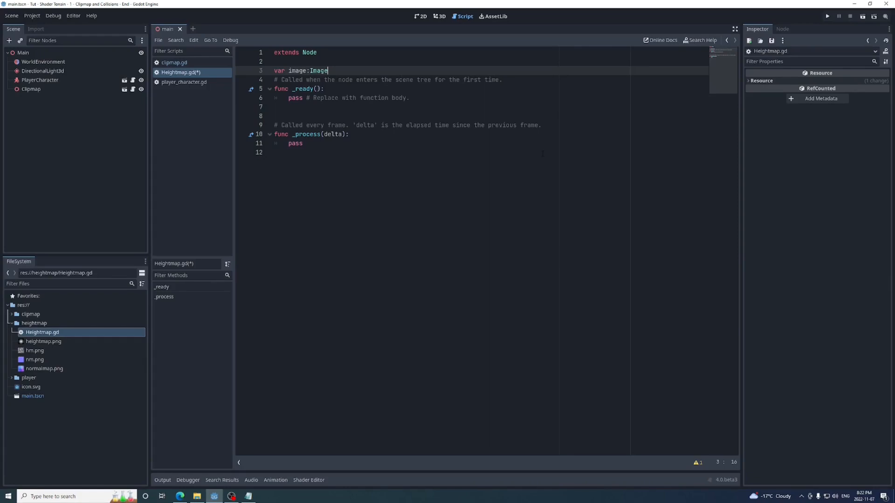
pyautogui.write('= load(ProjectSettings.get_setting("shader_globals/heightmap").value).get_image()')
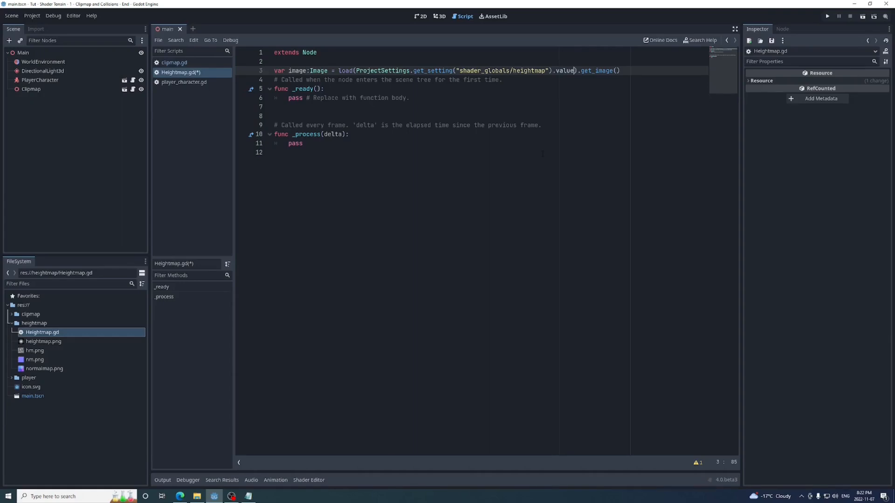
pyautogui.write('var amplitude:float = ProjectSettings.get_setting("shader_globals/amplitude").value')
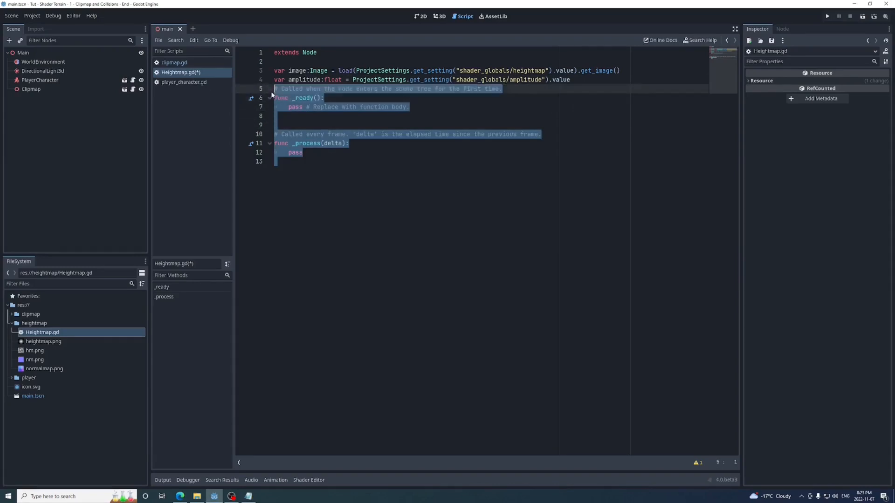
# Step: Write get_height(x,z) returning the fposmod-wrapped pixel's red channel, and change heightmap.png compression
pyautogui.write('func get_height():')
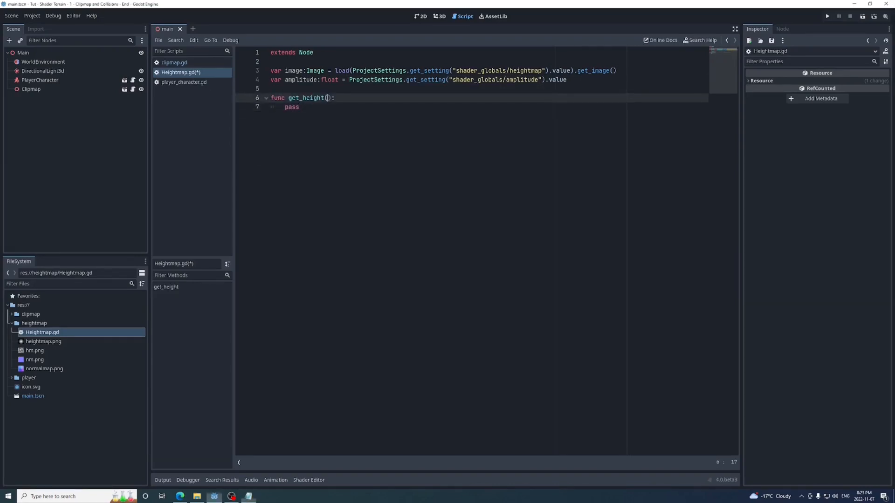
pyautogui.write('x,z')
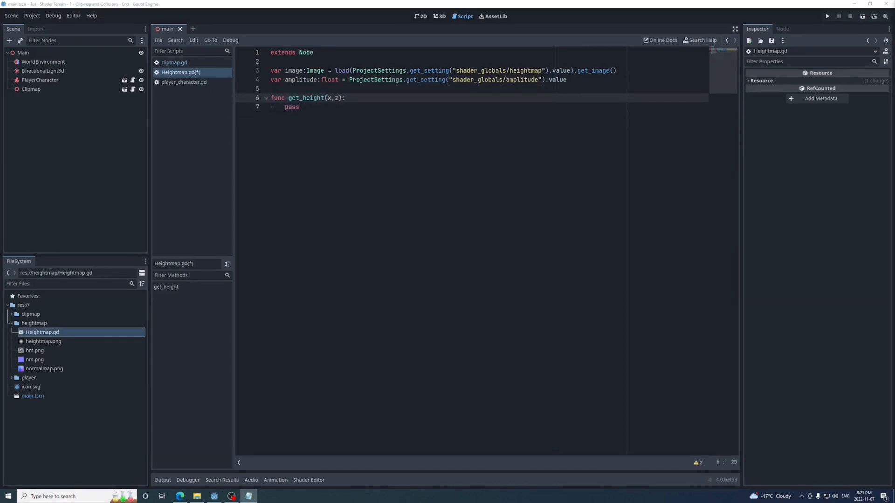
pyautogui.write('return image.get_pixel(x,z)')
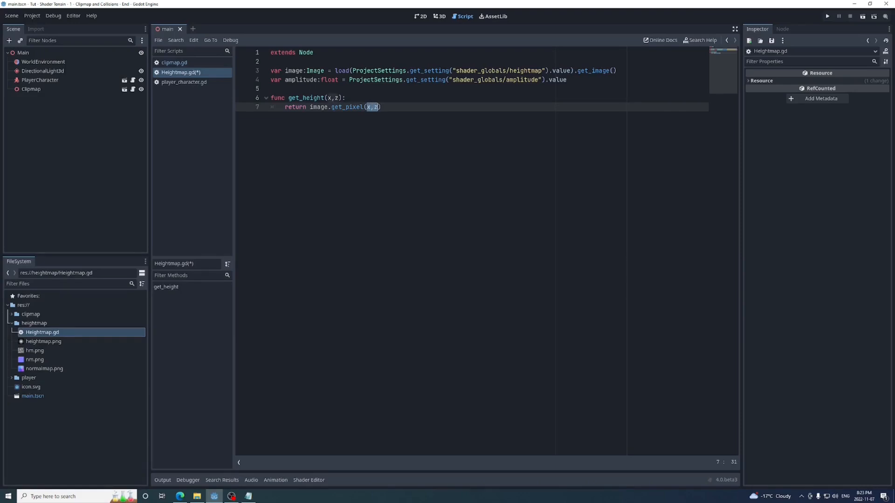
pyautogui.click(272, 88)
pyautogui.write('var size = image.get_width(')
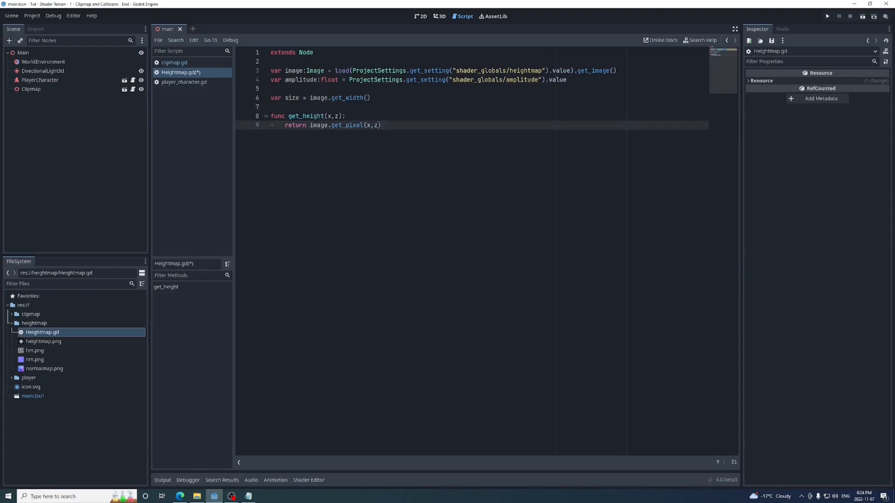
pyautogui.write('fposmod(x,size), fposmod(z,size))')
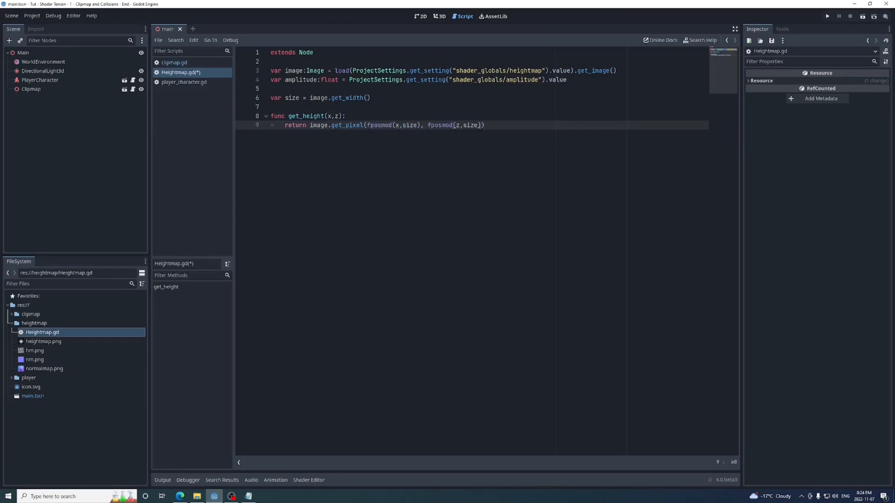
pyautogui.write('.r * amplitude')
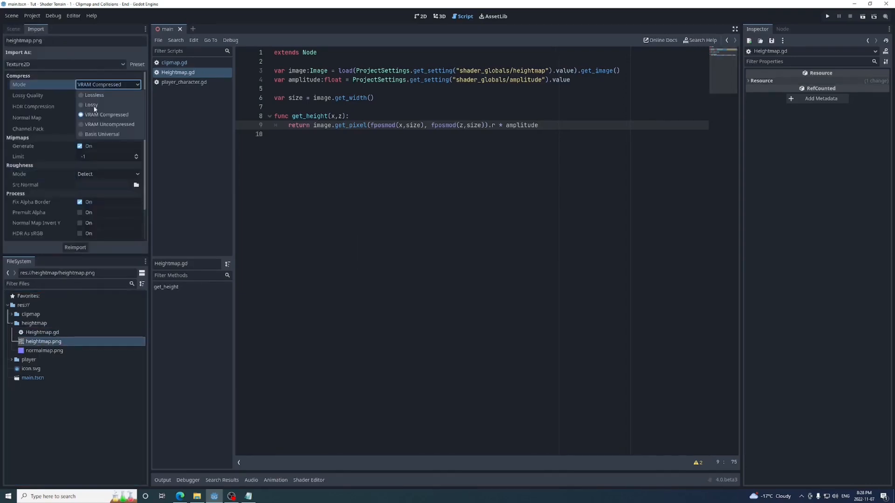
pyautogui.click(109, 124)
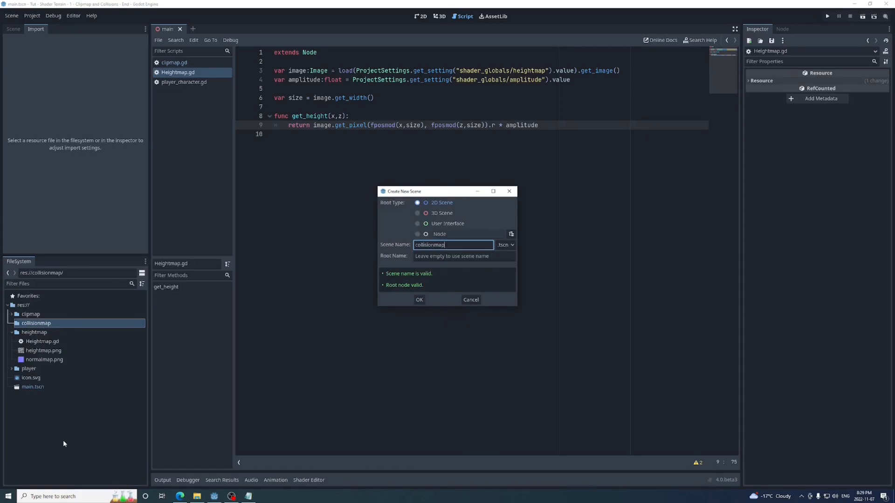
# Step: Make a CollisionShape3D the scene root and give it a new ConcavePolygonShape3D
pyautogui.click(511, 234)
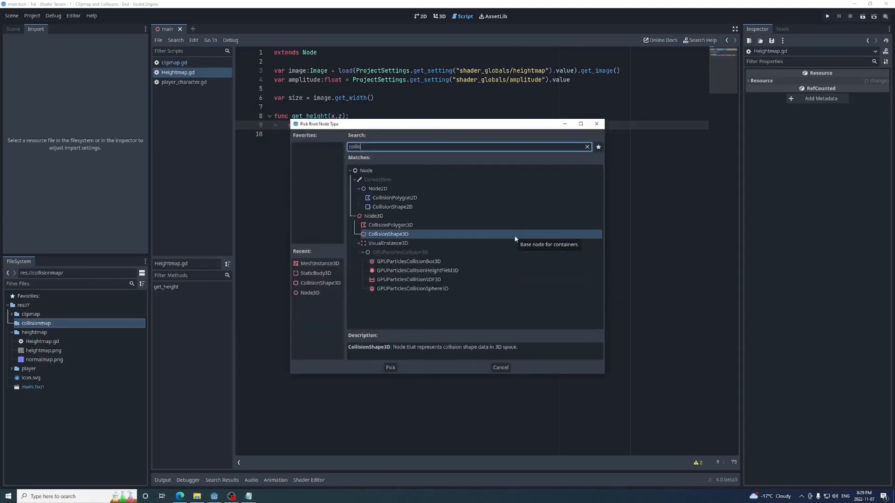
pyautogui.click(390, 367)
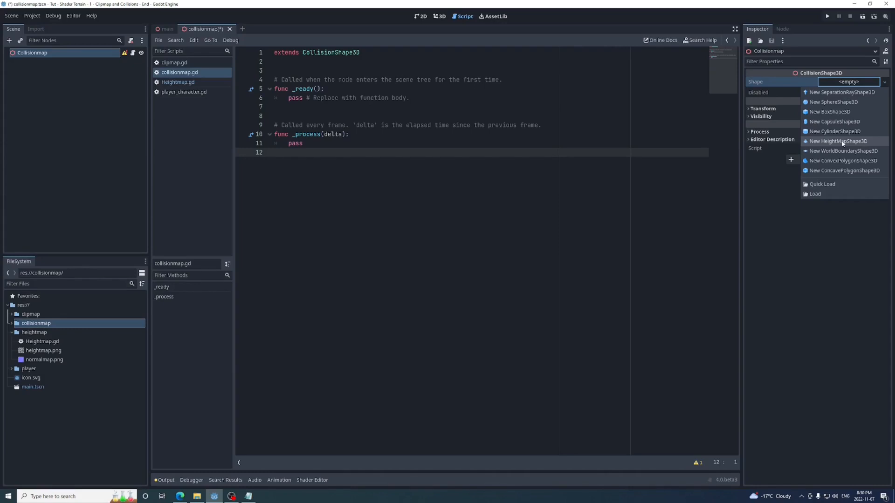
pyautogui.click(844, 170)
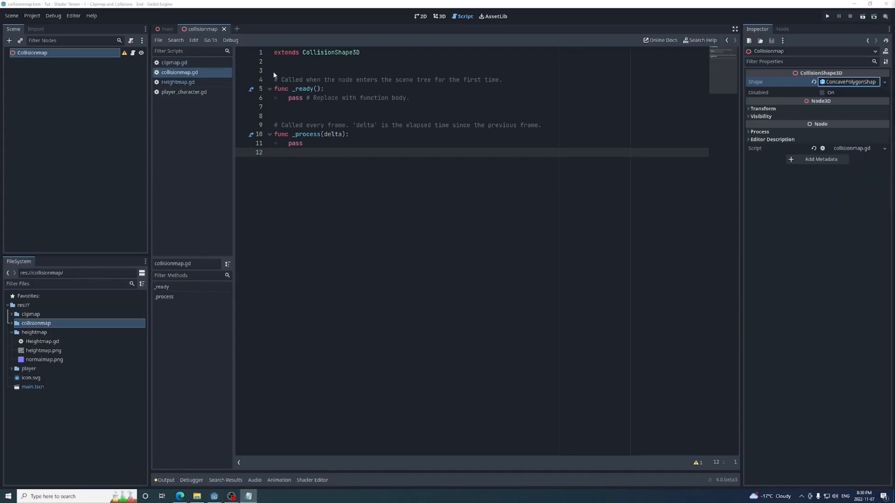
pyautogui.write('var template_mesh:PlaneMesh')
pyautogui.write('7')
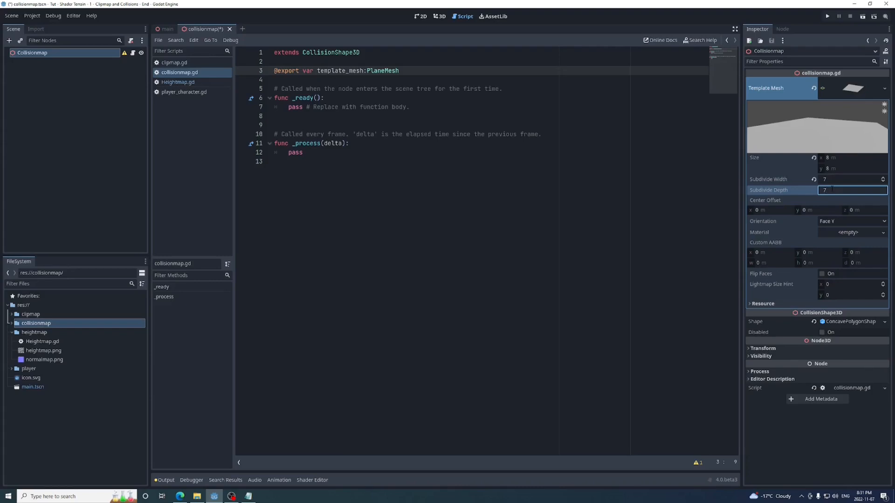
pyautogui.write('template_mesh.get_faces()')
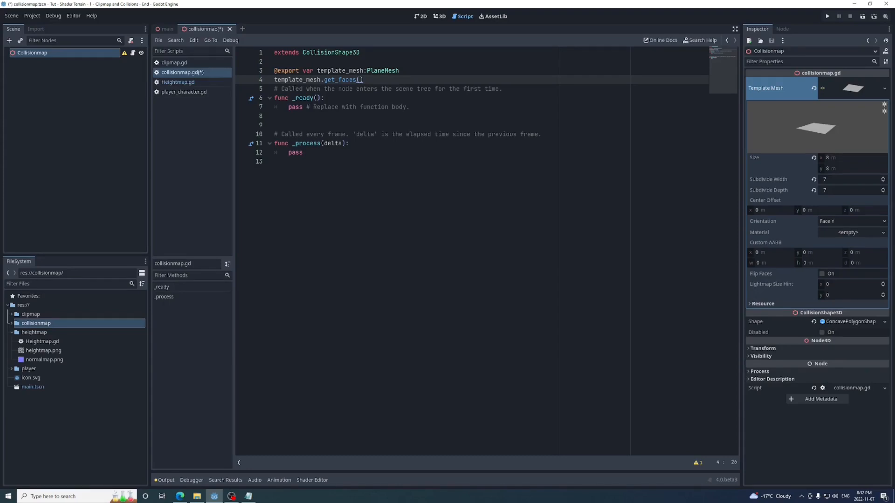
pyautogui.write('@onready var faces =')
pyautogui.click(489, 115)
pyautogui.write('for i in faces.size():')
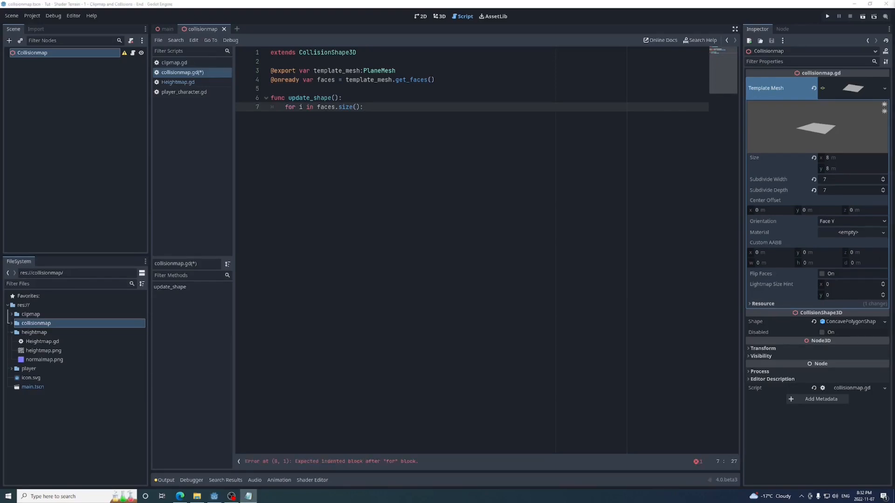
# Step: Set each vertex's y from Heightmap.get_height, apply shape.set_faces(faces), and export player_character
pyautogui.write('var vert = faces[i]')
pyautogui.write('var global_vert = vert + global_position')
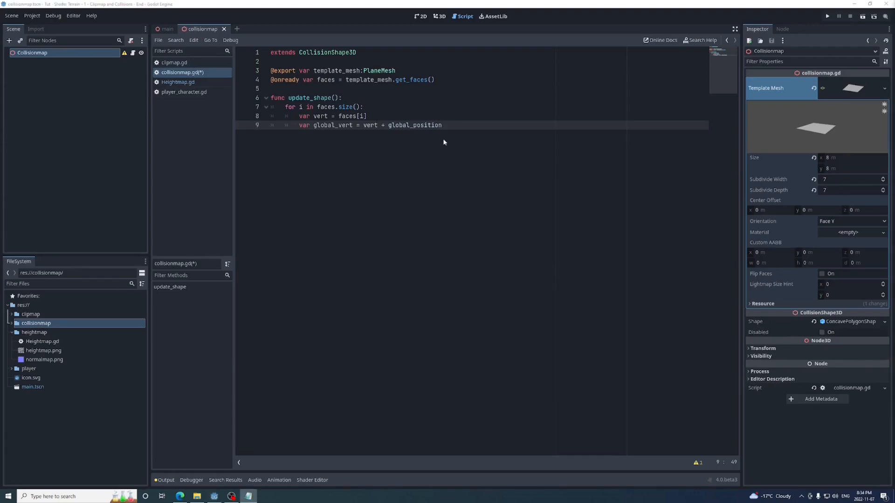
pyautogui.write('Heightmap.get_height(global_vert.x, global_vert.z)')
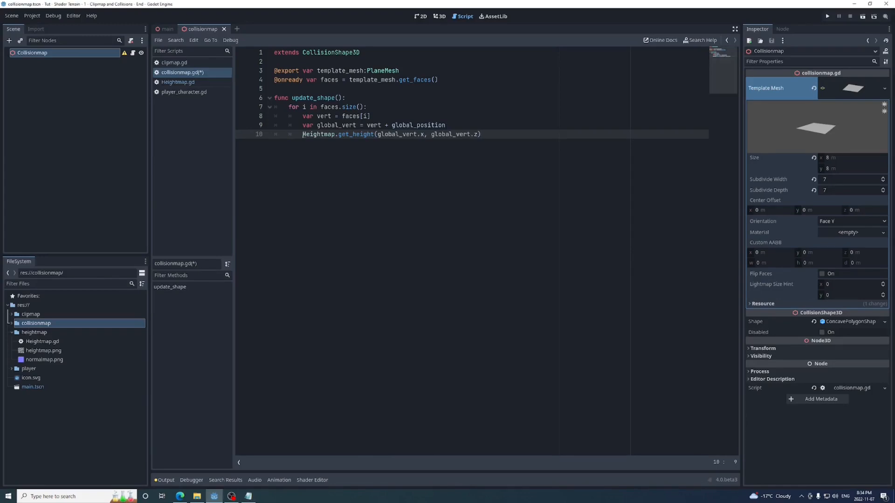
pyautogui.write('vert.y =')
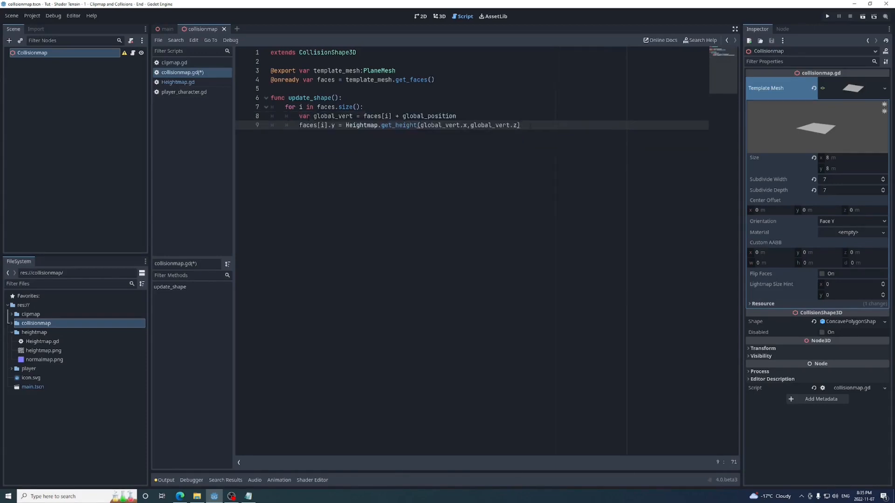
pyautogui.write('shape.set_faces(faces)')
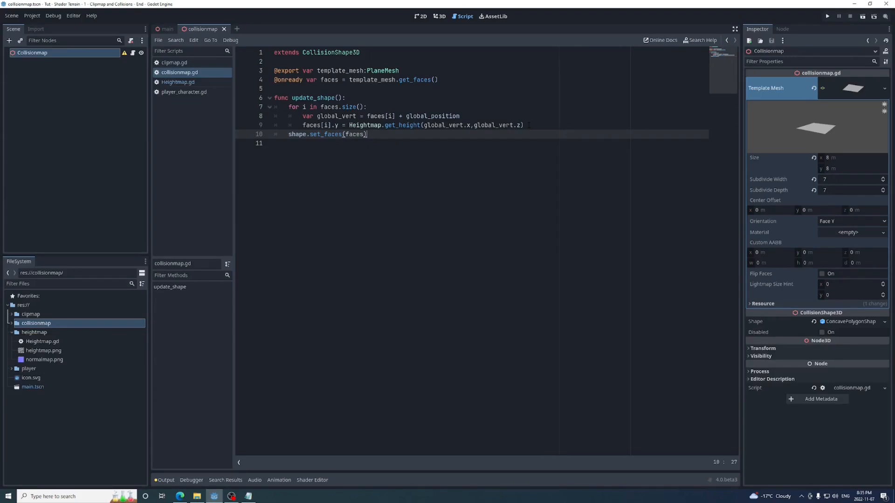
pyautogui.write('@export var player_character:Node3D')
pyautogui.write('func _physics_process(delta):')
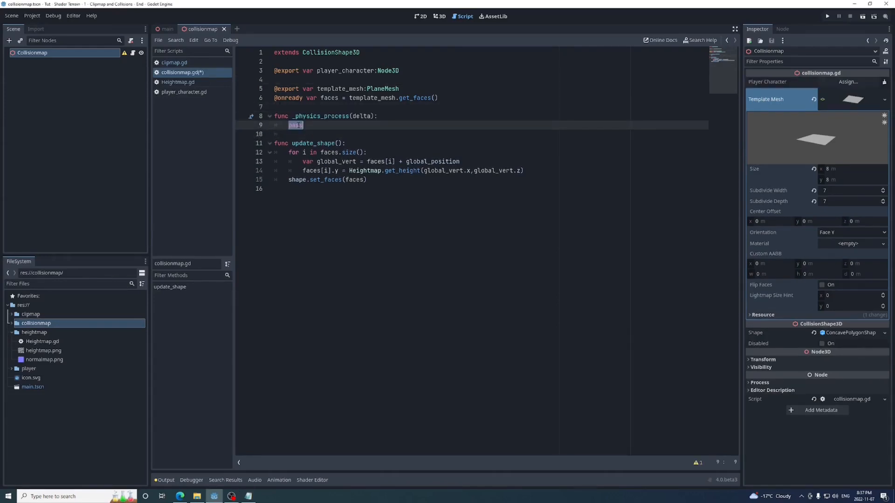
# Step: Compute player_rounded_position from player_character.global_position.round() times Vector3(1,0,1), then call update_shape()
pyautogui.write('var player_rounded_position')
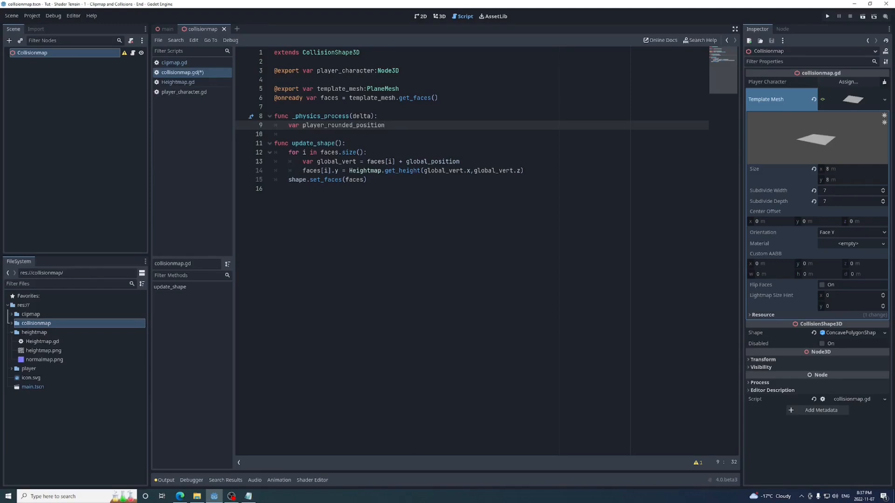
pyautogui.write('= player_character.global_position.round() * Vector3(1,0,1)')
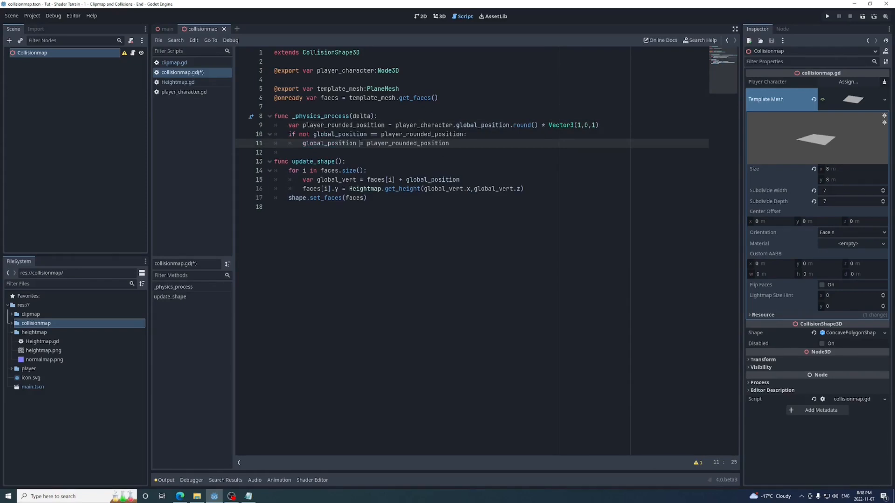
pyautogui.write('update_shape()')
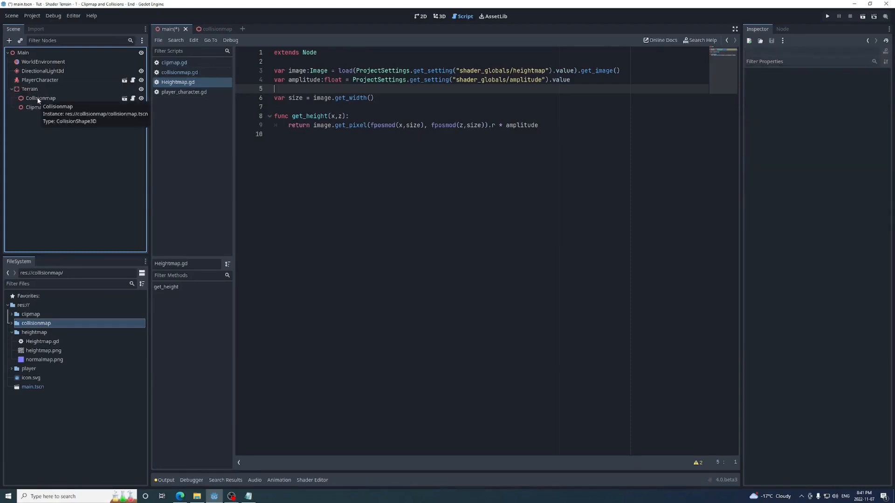
# Step: Enable Visible Collision Shapes in the Debug menu
pyautogui.click(53, 15)
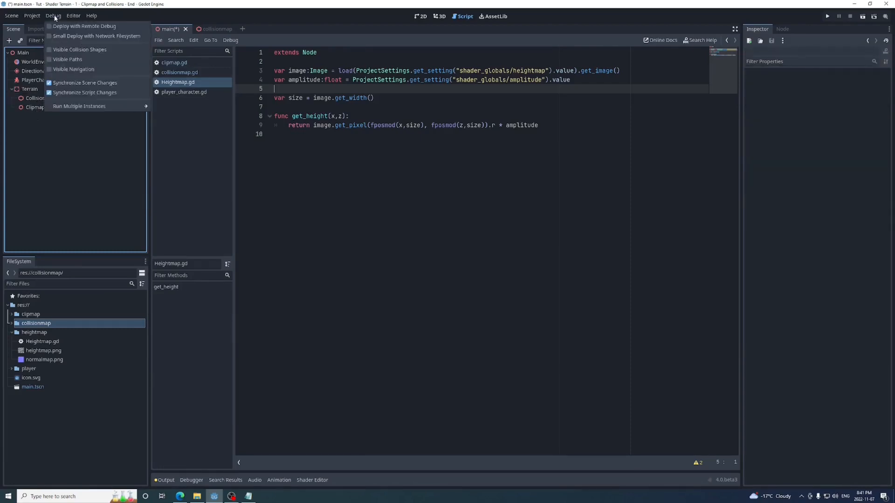
pyautogui.click(54, 15)
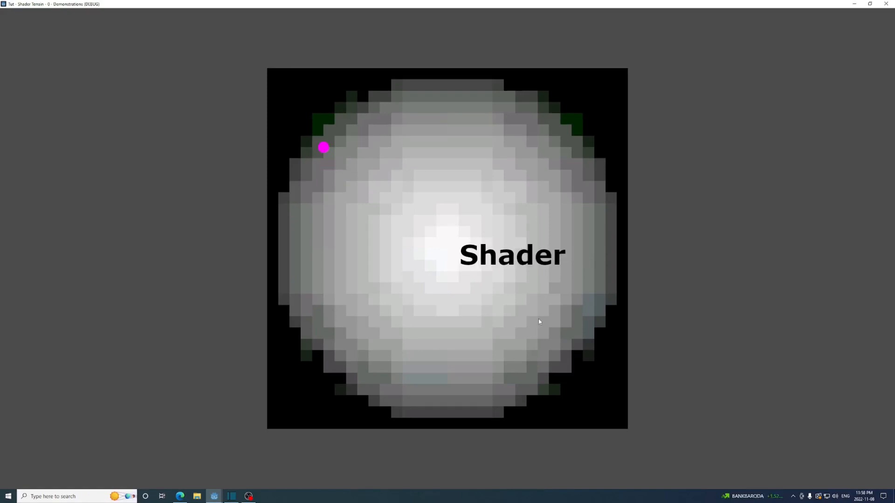
# Step: Offset the shader's heightmap sampling by + 0.5, inspect heightmap.png, and run the game
pyautogui.moveTo(323, 148); pyautogui.dragTo(334, 170)
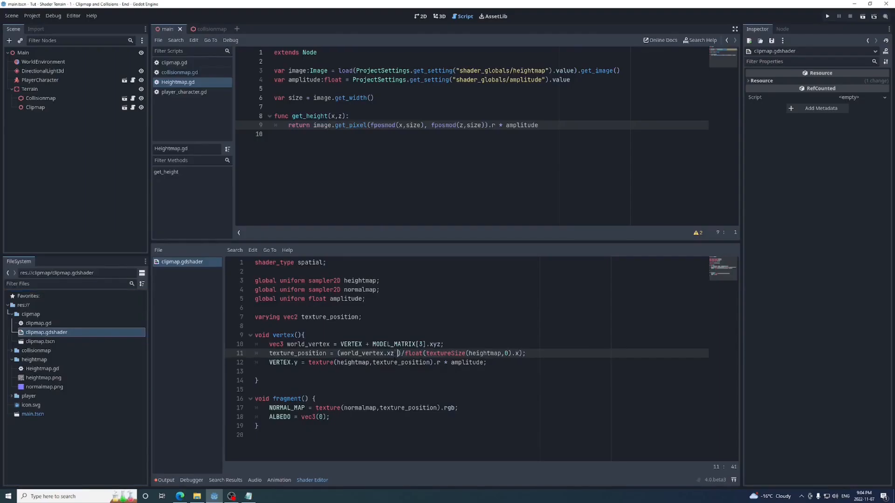
pyautogui.write('+ 0.5')
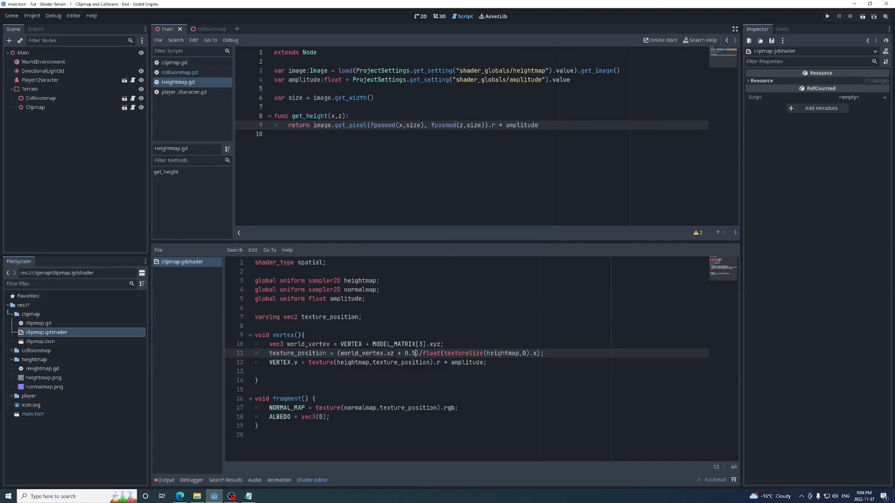
pyautogui.click(44, 377)
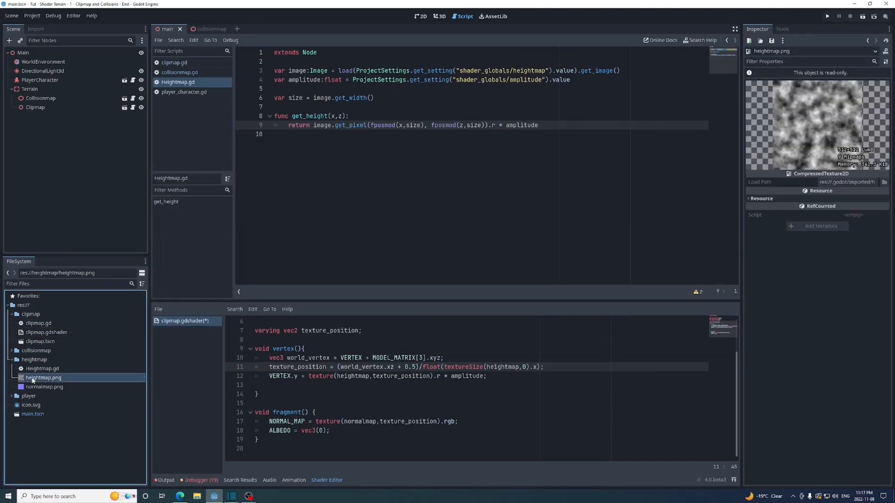
pyautogui.click(35, 29)
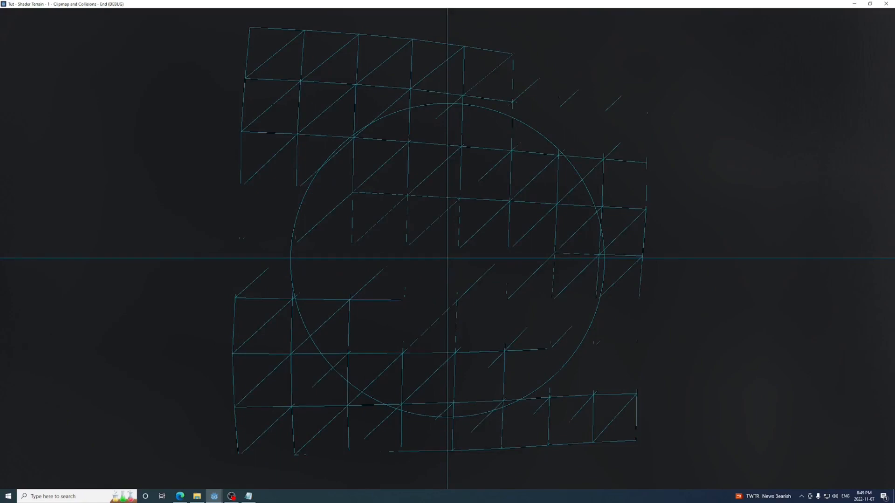
pyautogui.moveTo(448, 252)
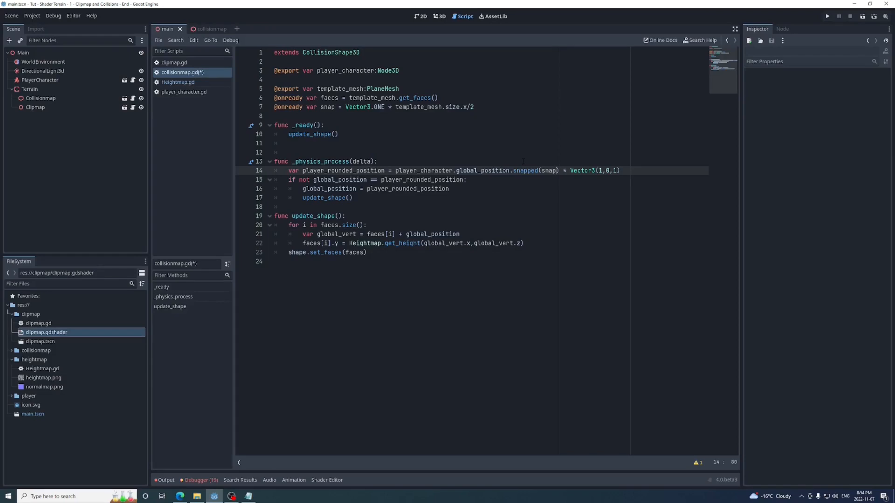
# Step: Run the game to test the snapped collision map
pyautogui.click(827, 16)
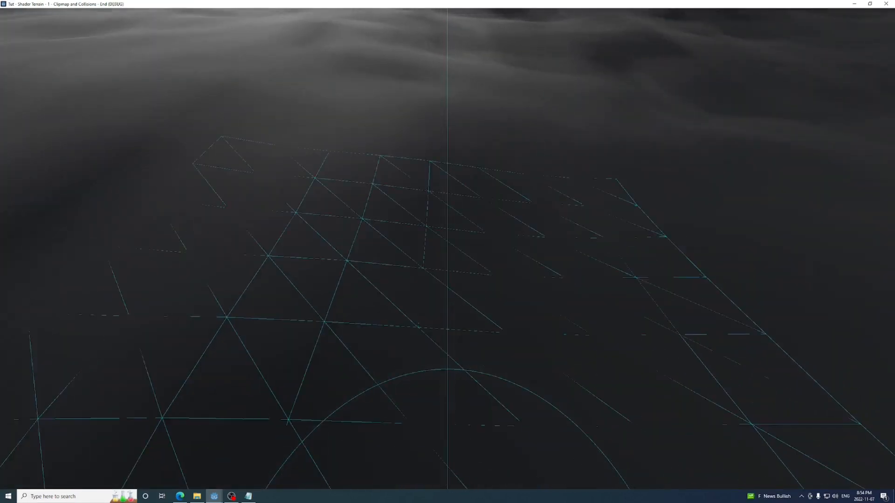